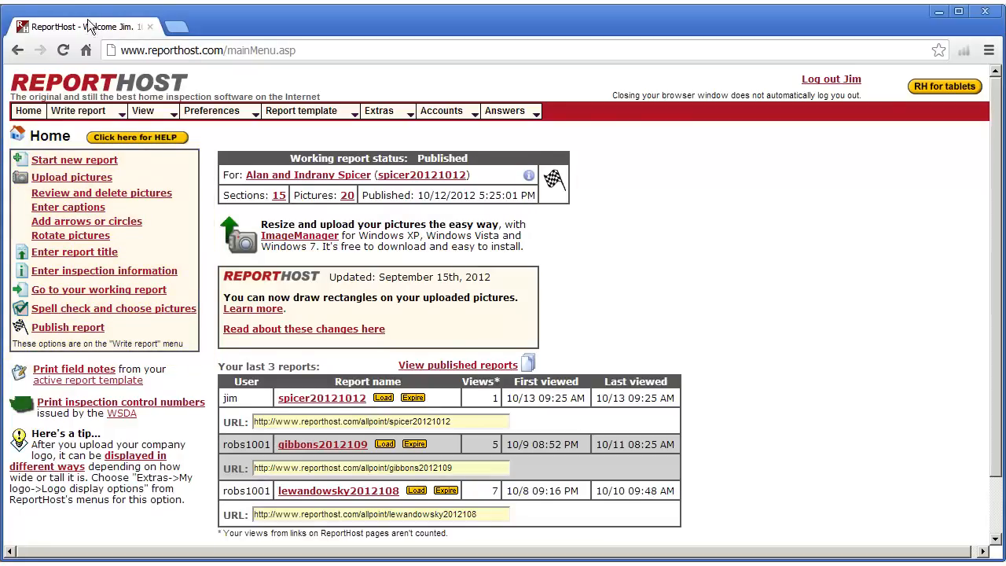
Step: Go to the Published reports list from the View menu
left_click(79, 110)
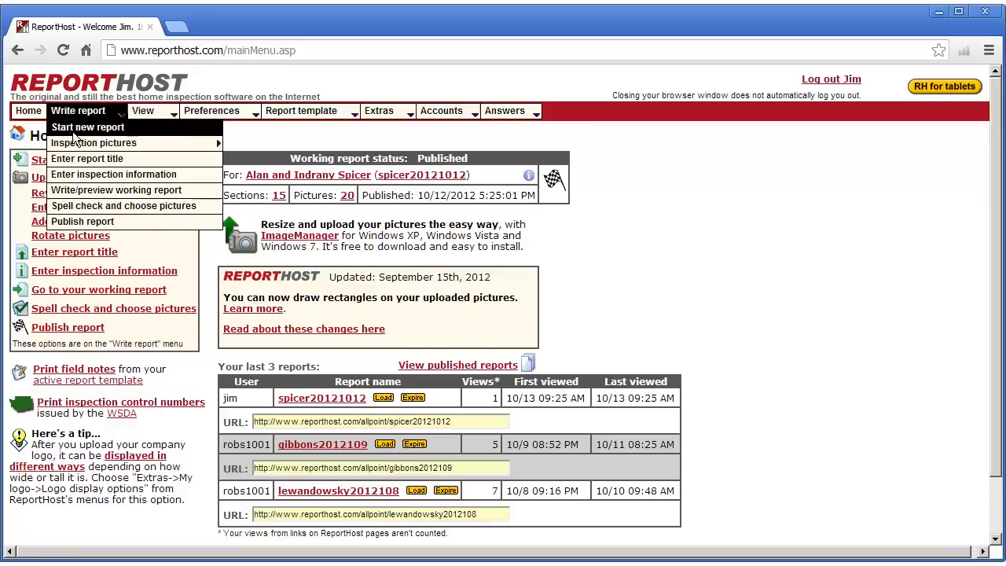
mouse_move(94, 142)
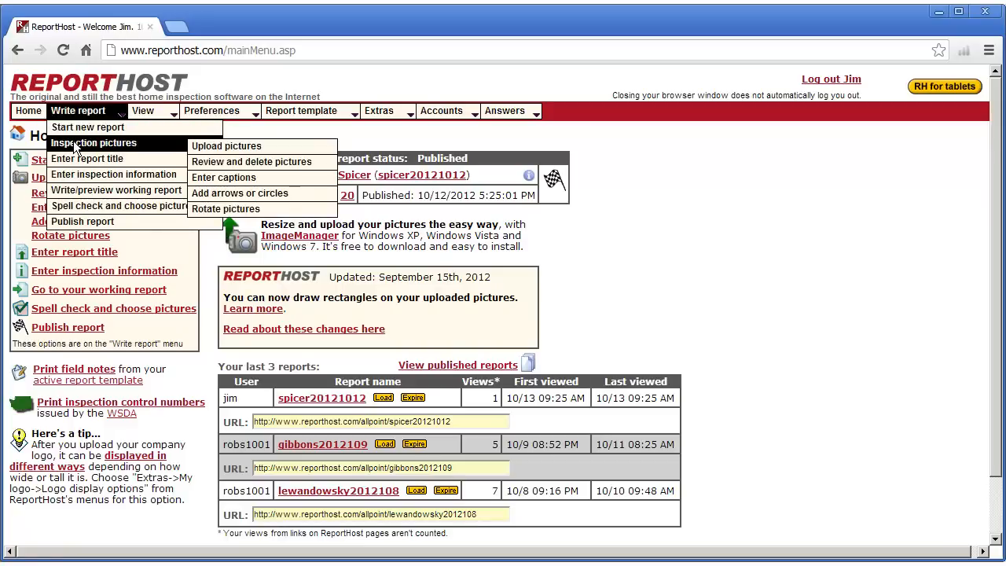
mouse_move(116, 190)
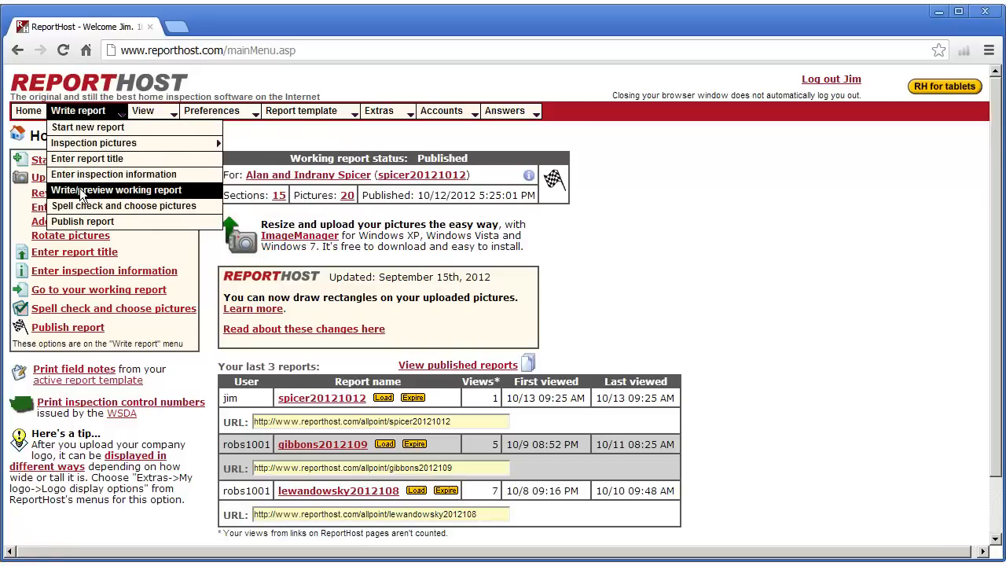
mouse_move(91, 204)
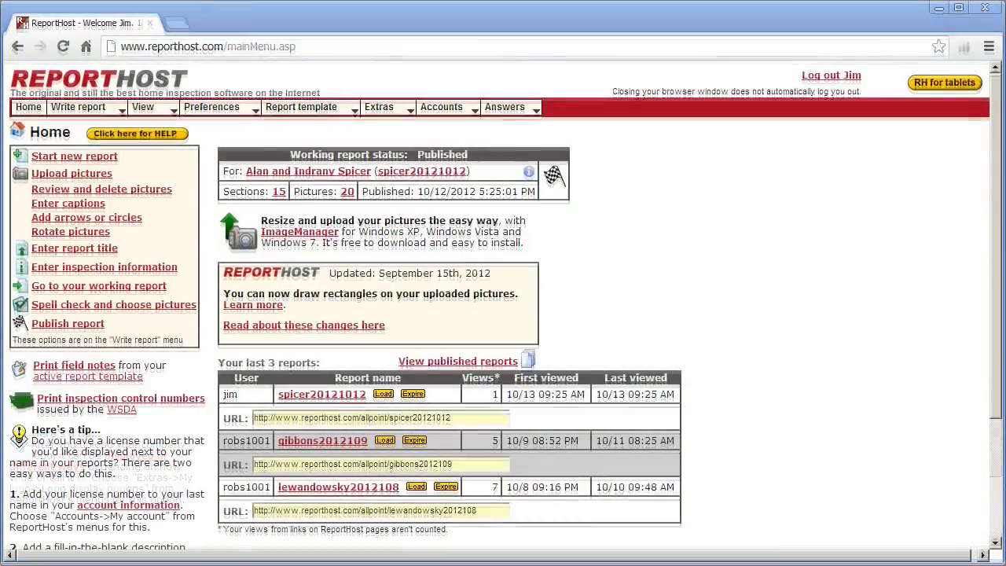
left_click(143, 107)
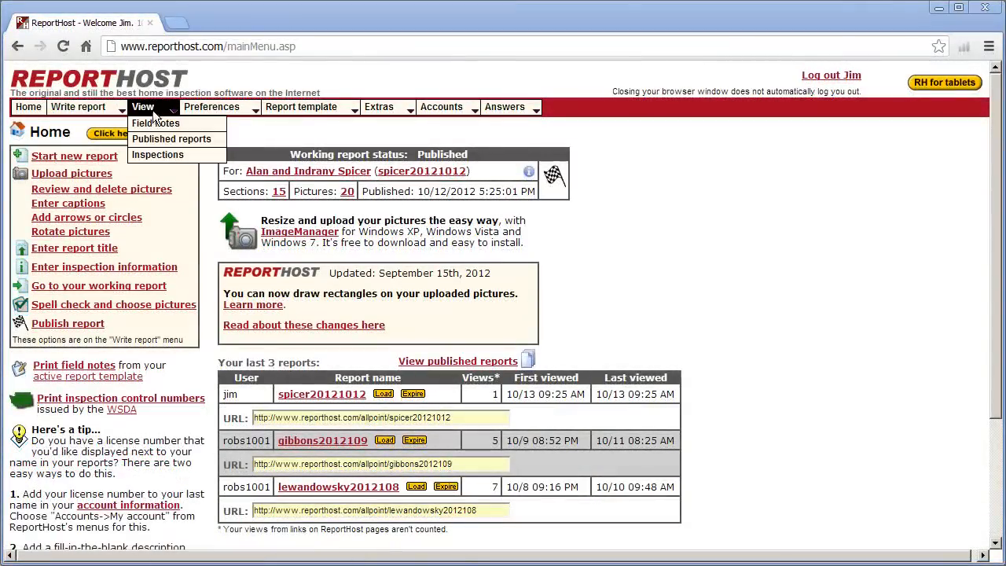
left_click(154, 123)
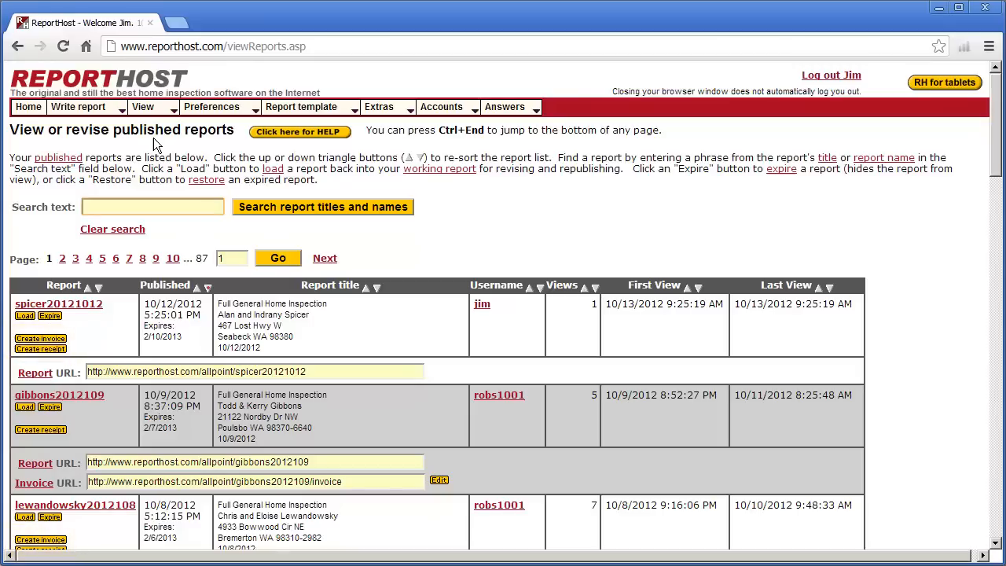
left_click(141, 107)
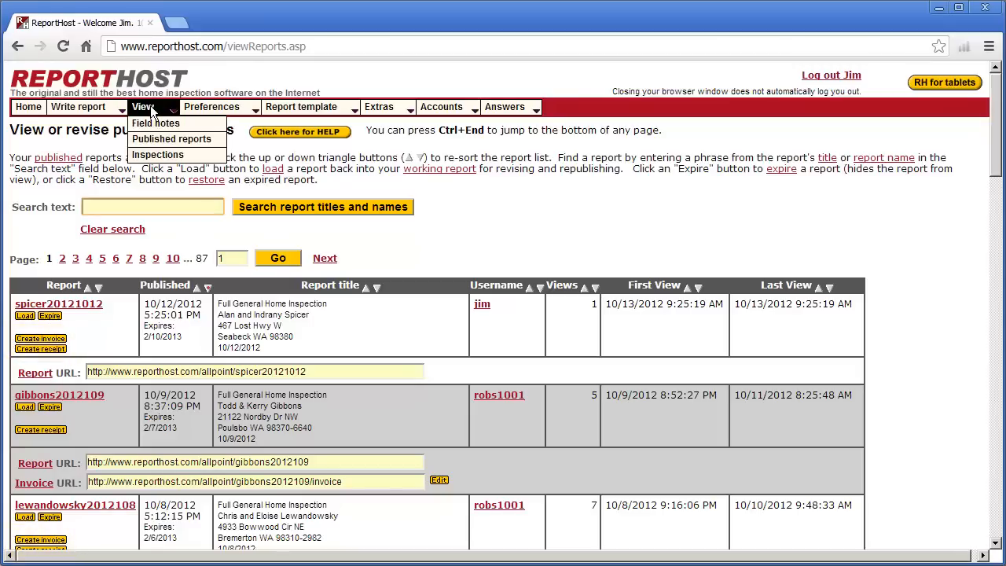
Step: View the Inspections summary, then head to the Default report titles preferences
left_click(157, 154)
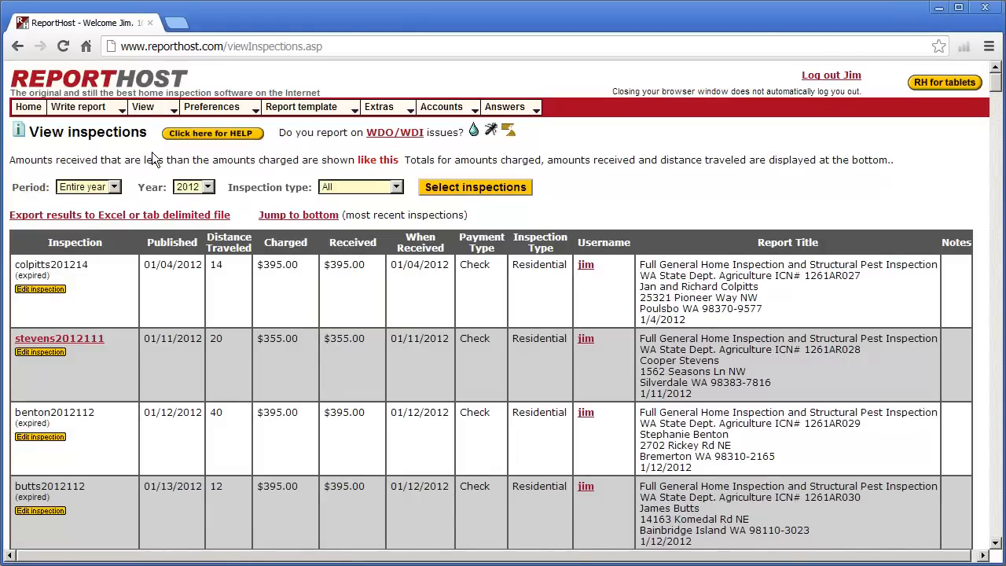
left_click(229, 242)
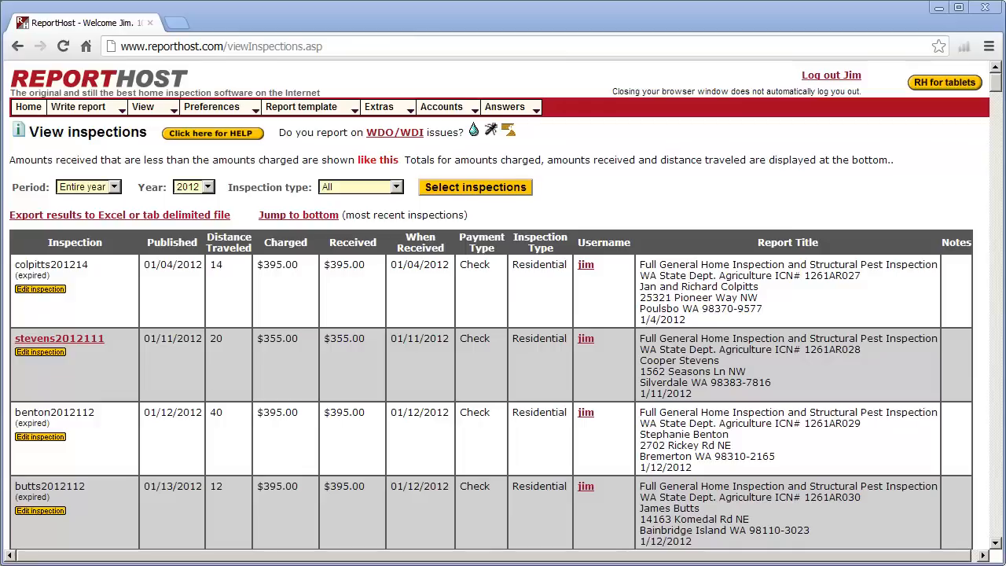
mouse_move(226, 34)
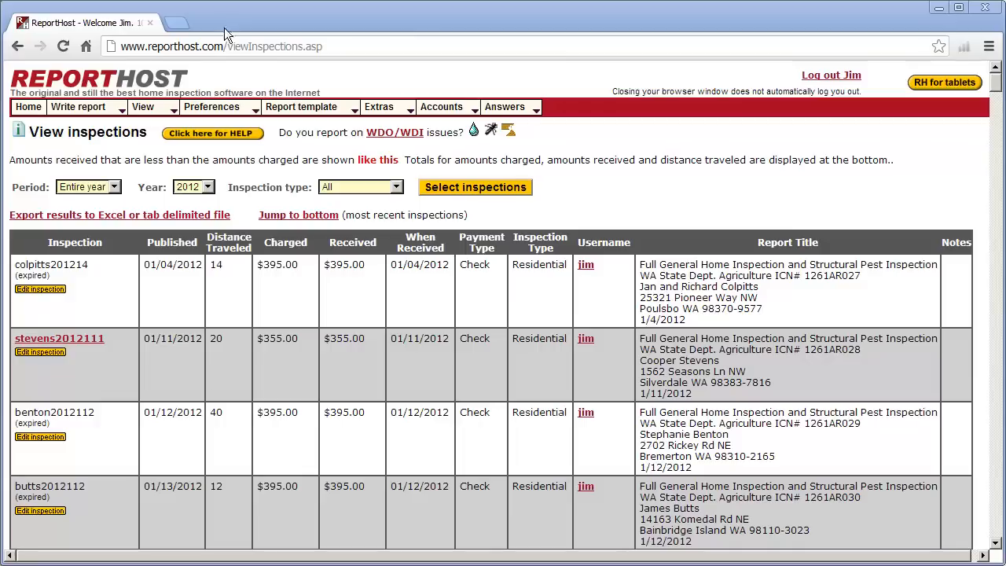
left_click(211, 107)
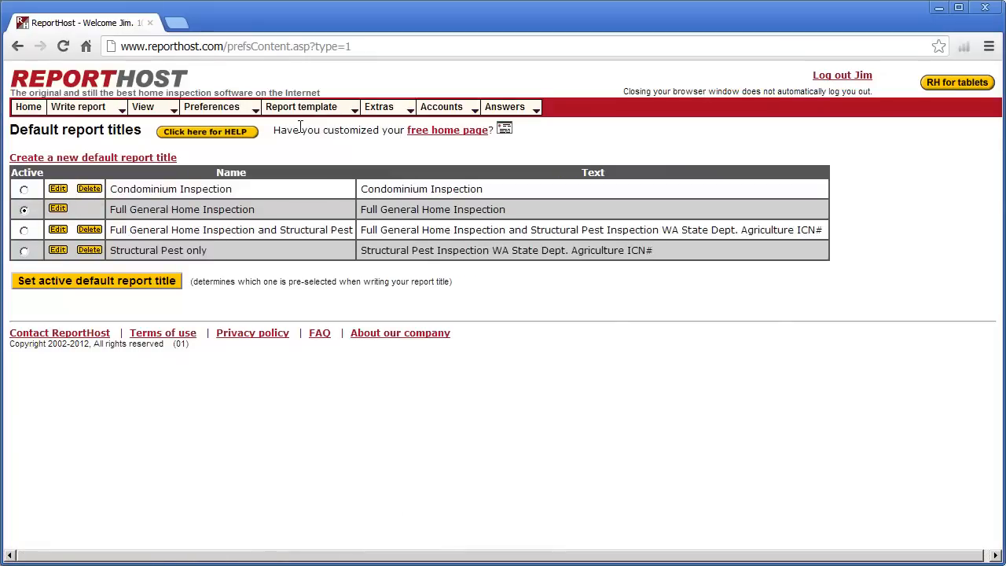
Step: Review the Report options preferences page, scrolling through its settings
left_click(210, 107)
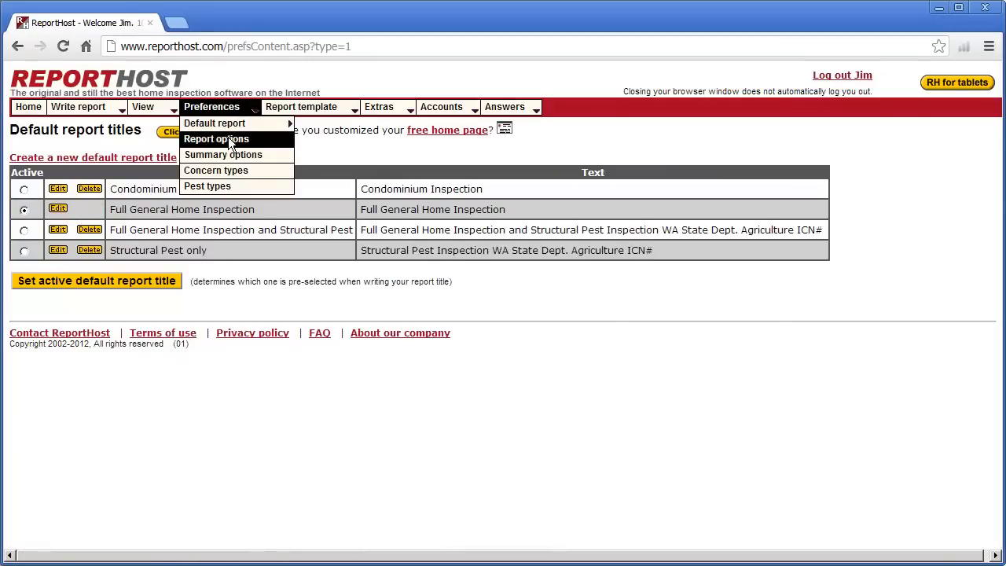
left_click(217, 138)
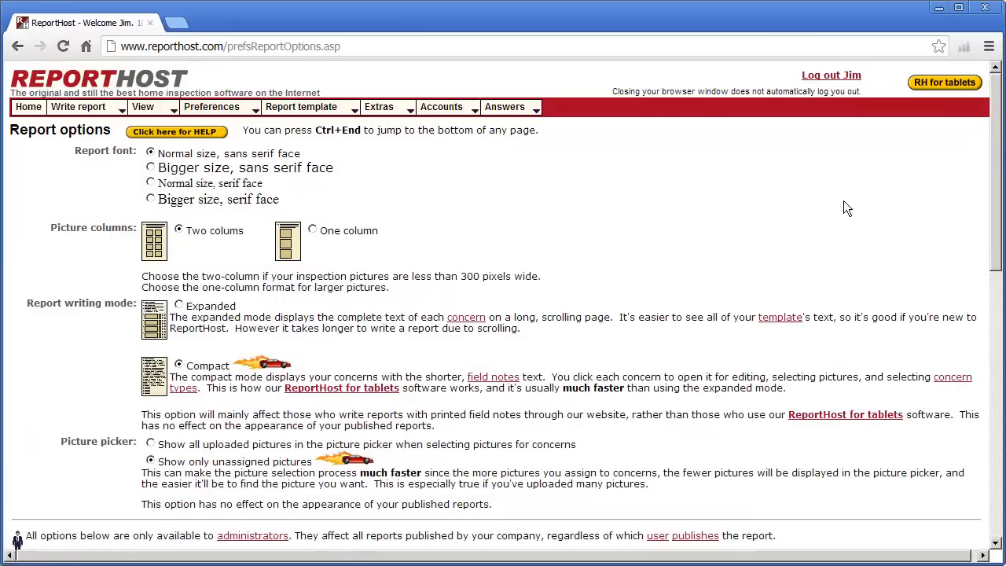
scroll("down", 3)
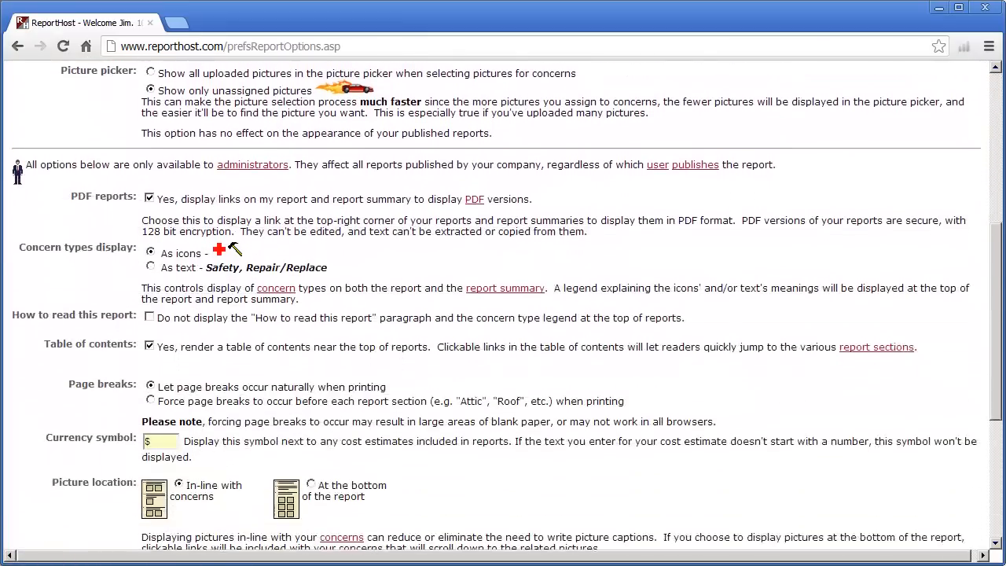
scroll("down", 3)
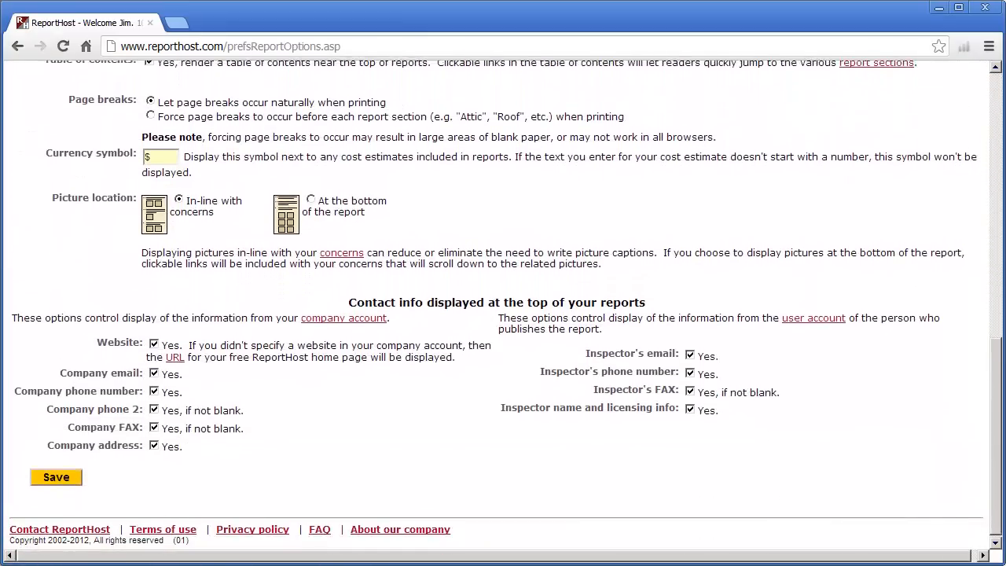
scroll("up", 3)
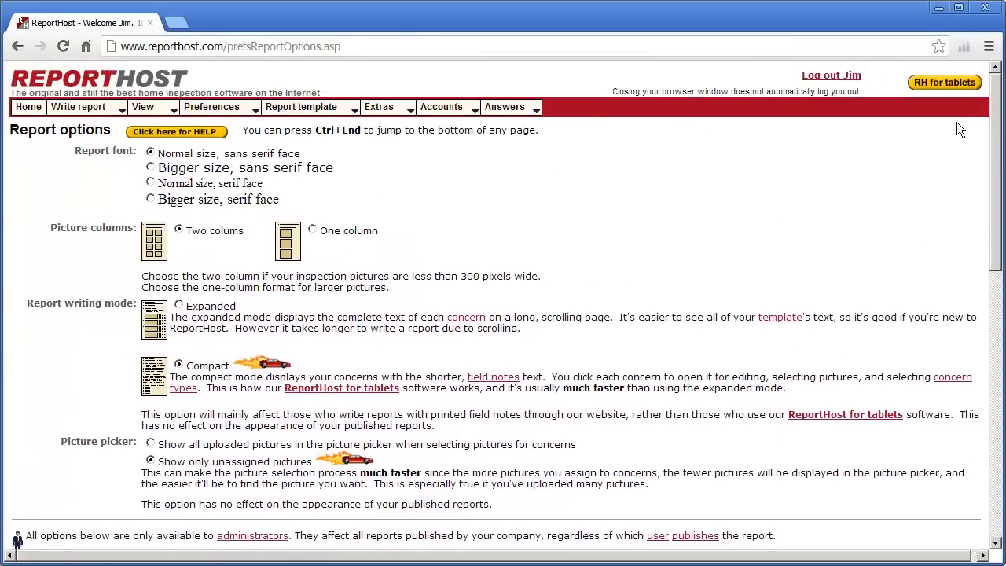
Step: Visit the Summary options and Concern types preferences pages
left_click(211, 107)
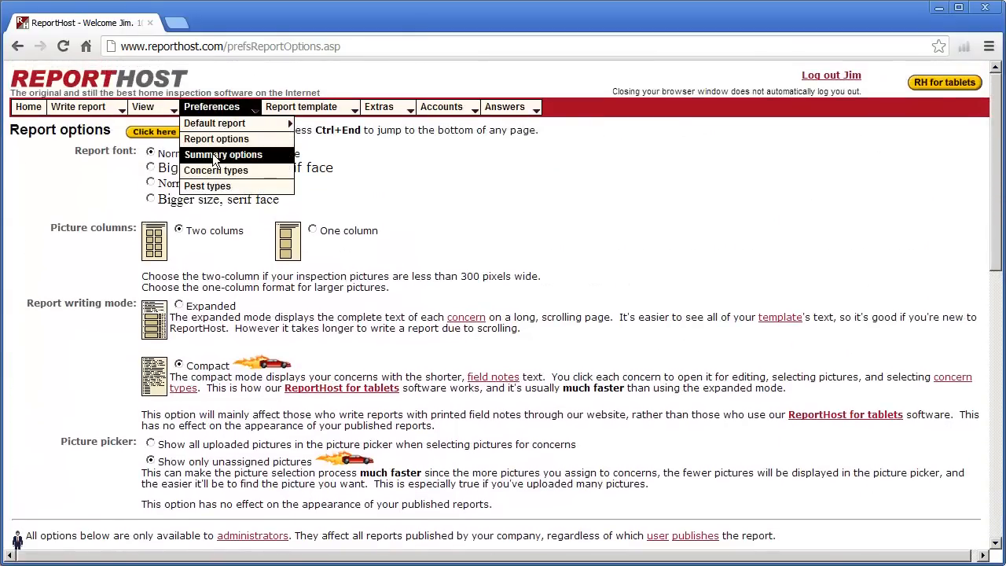
left_click(223, 154)
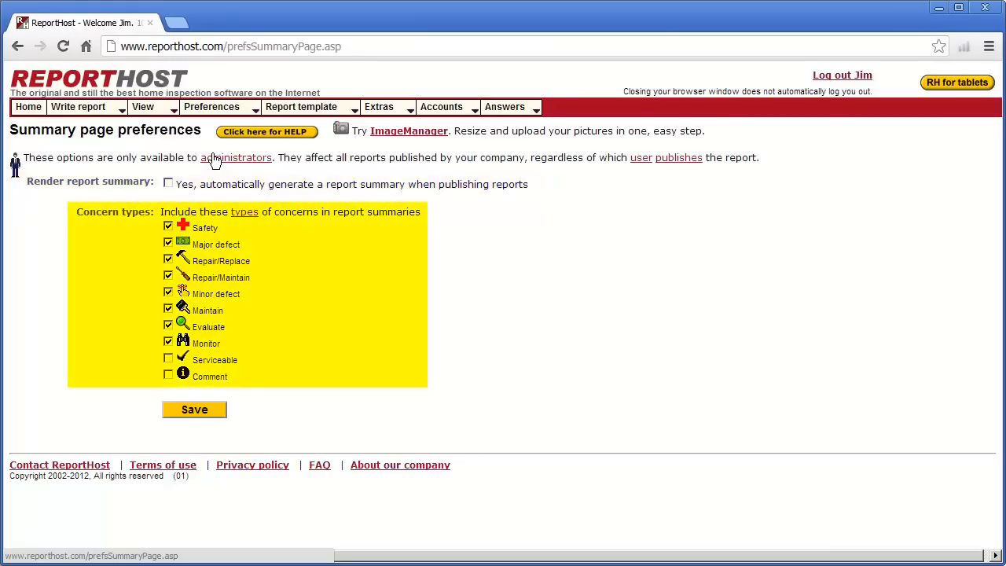
left_click(211, 107)
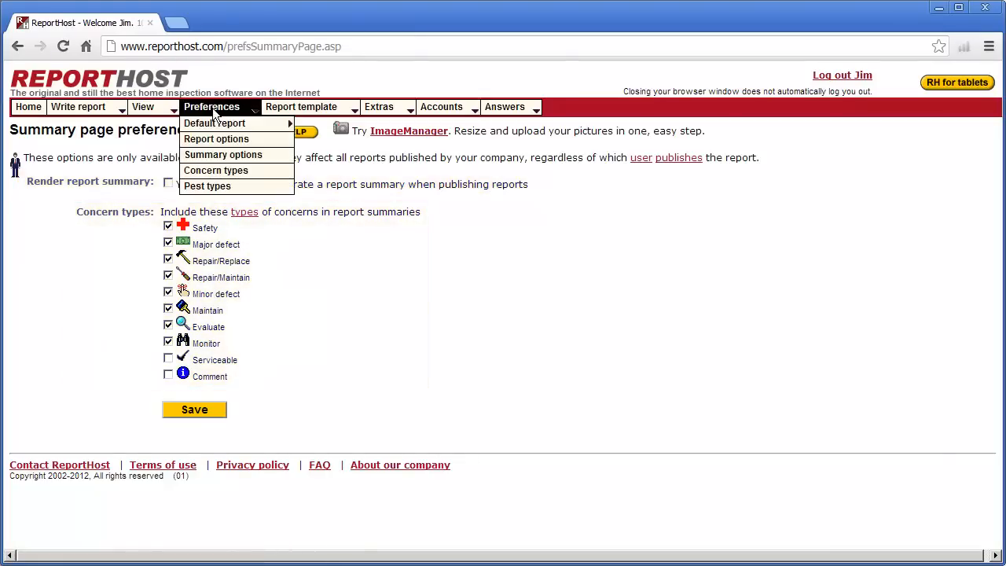
left_click(216, 169)
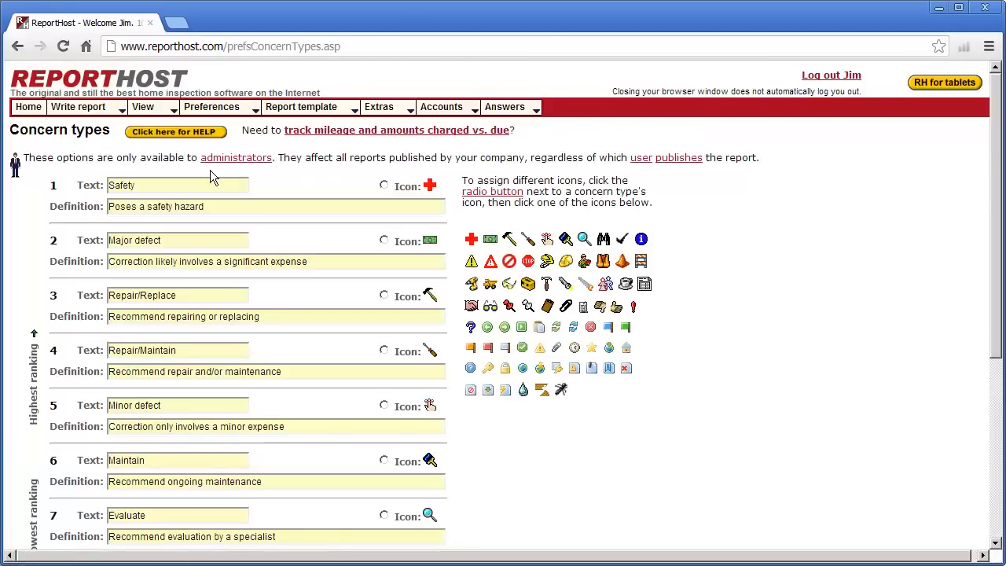
Step: Move on to the Pest types preferences page
left_click(210, 107)
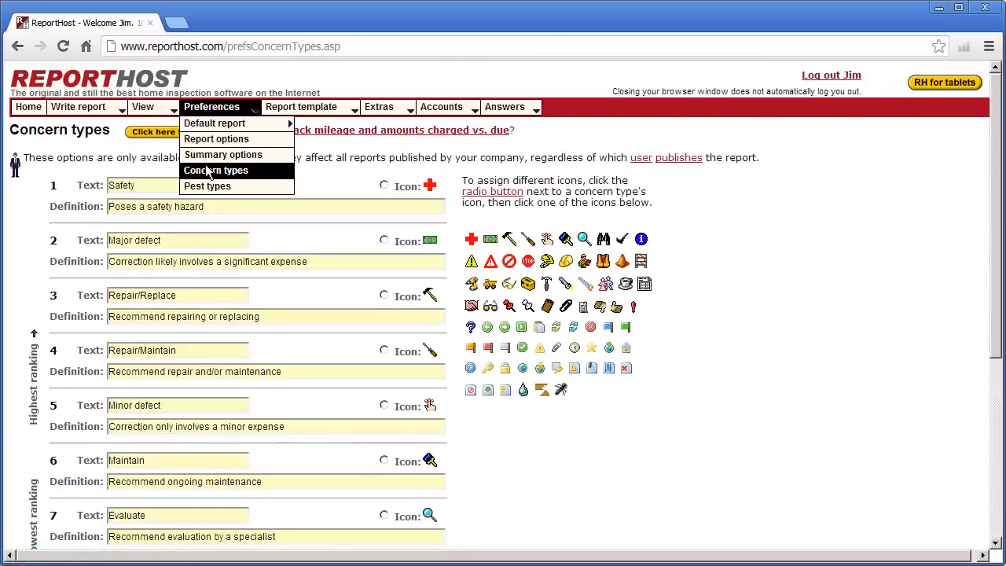
left_click(207, 186)
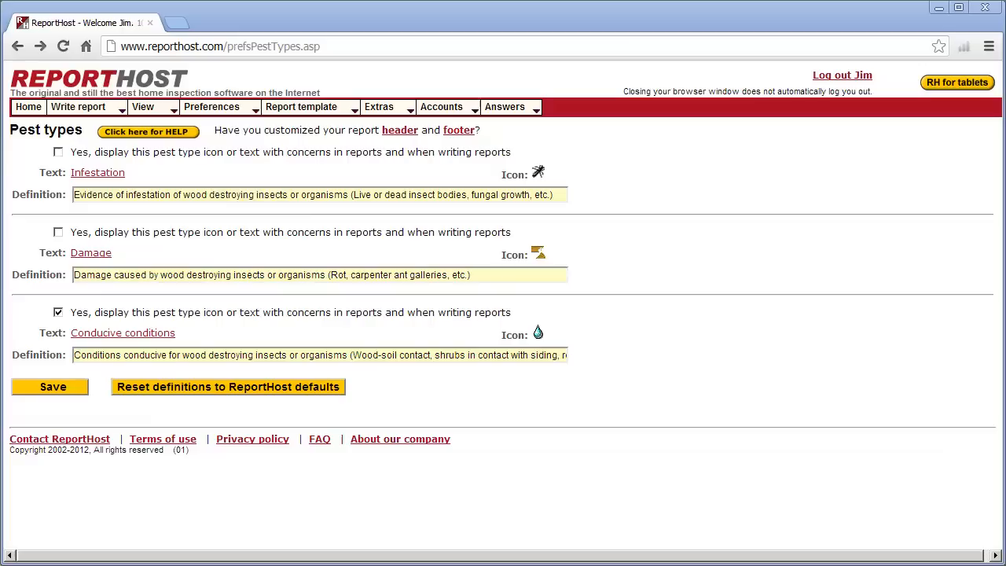
left_click(302, 107)
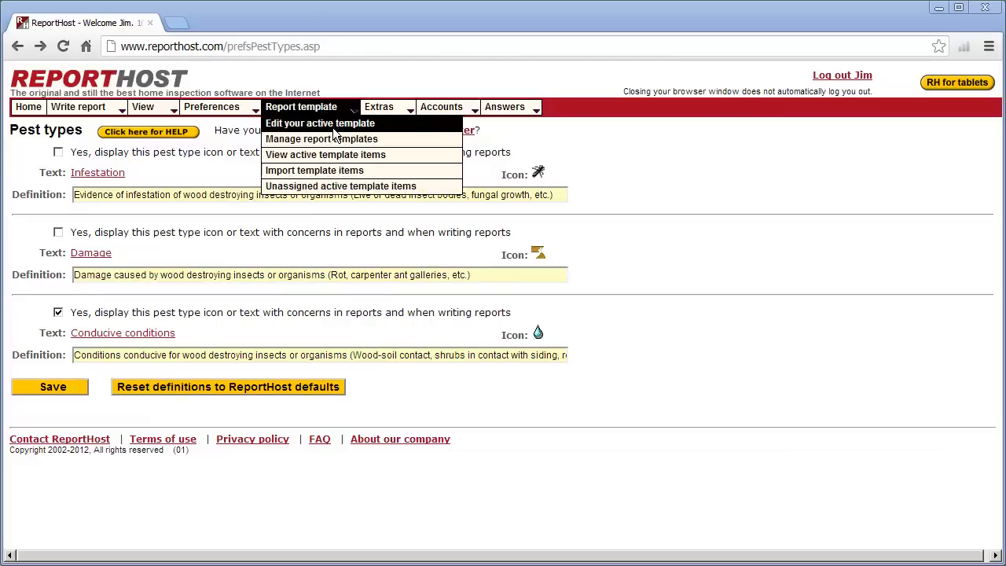
Step: Look through the Edit your active template page from the Report template menu
left_click(320, 123)
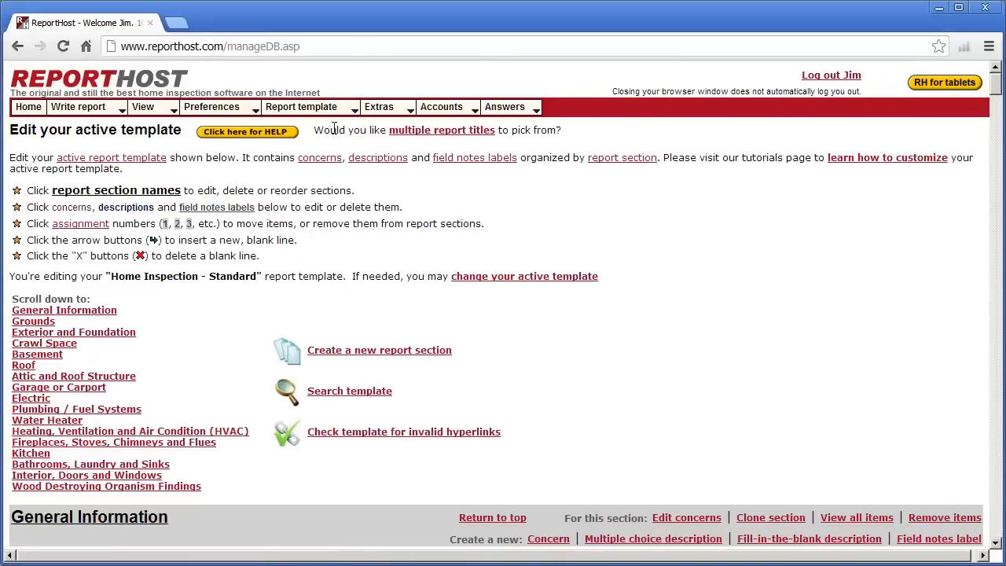
scroll("down", 3)
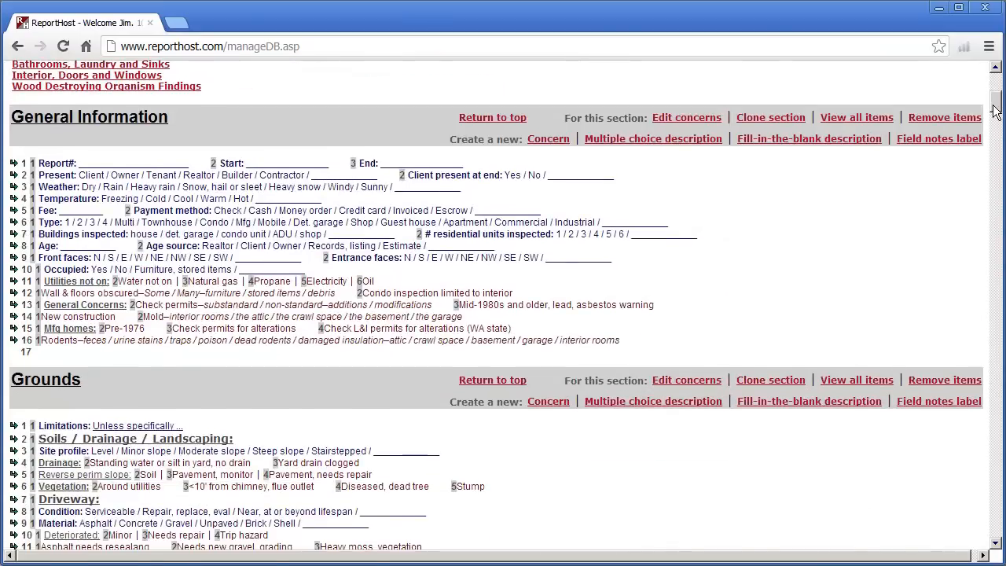
scroll("up", 3)
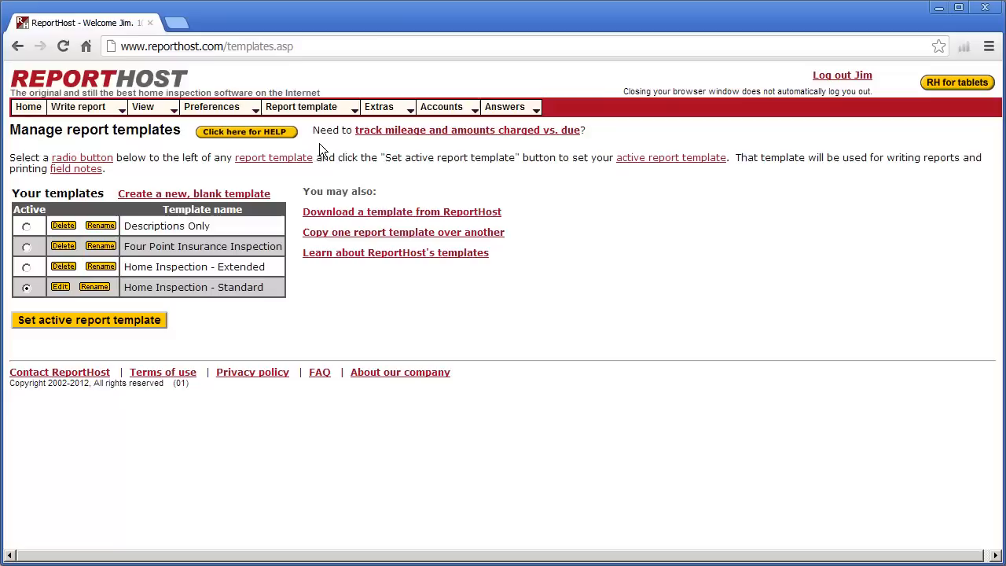
mouse_move(402, 210)
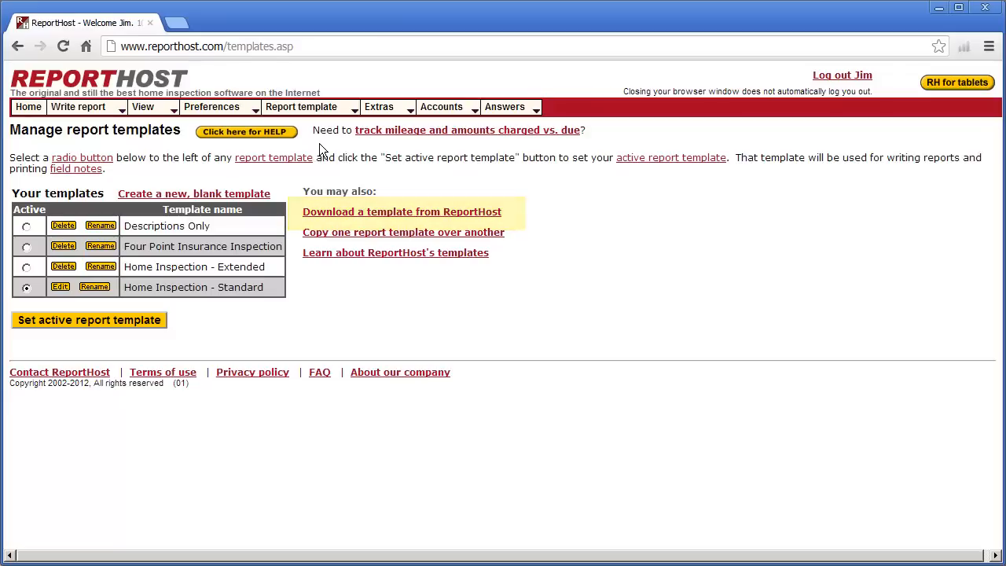
mouse_move(195, 193)
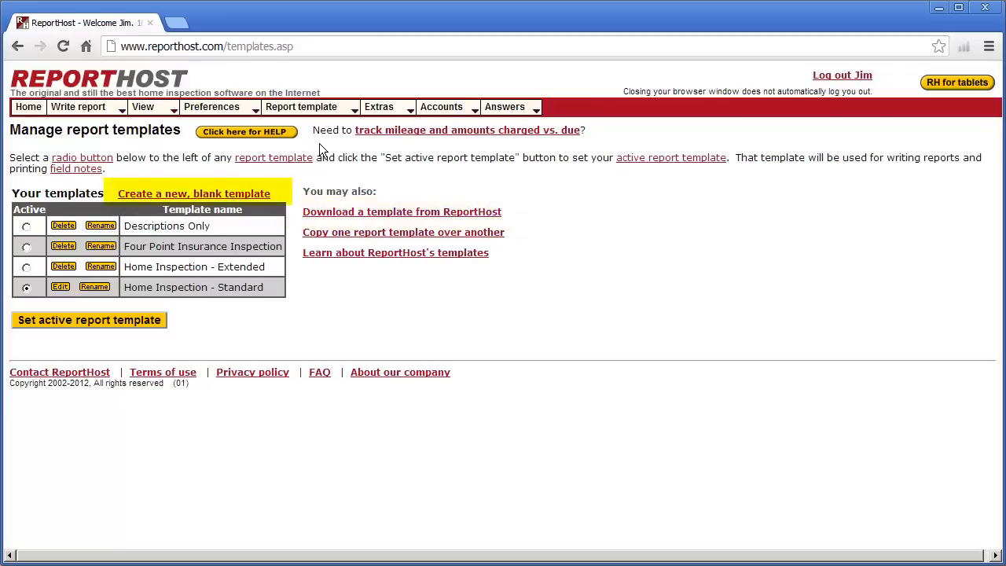
mouse_move(403, 233)
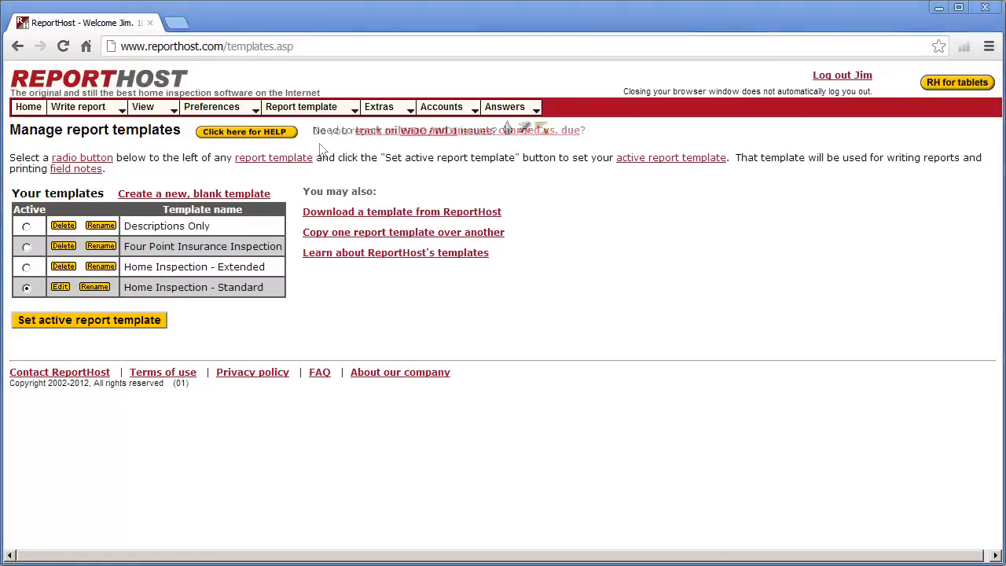
Step: Visit the Request reports backup page and the free home page editor under Extras
left_click(379, 107)
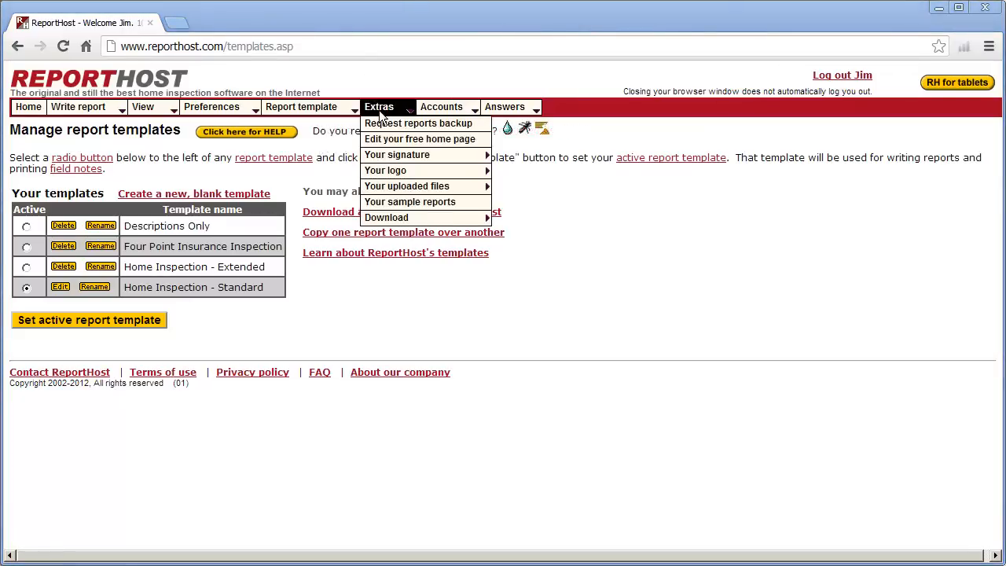
left_click(418, 123)
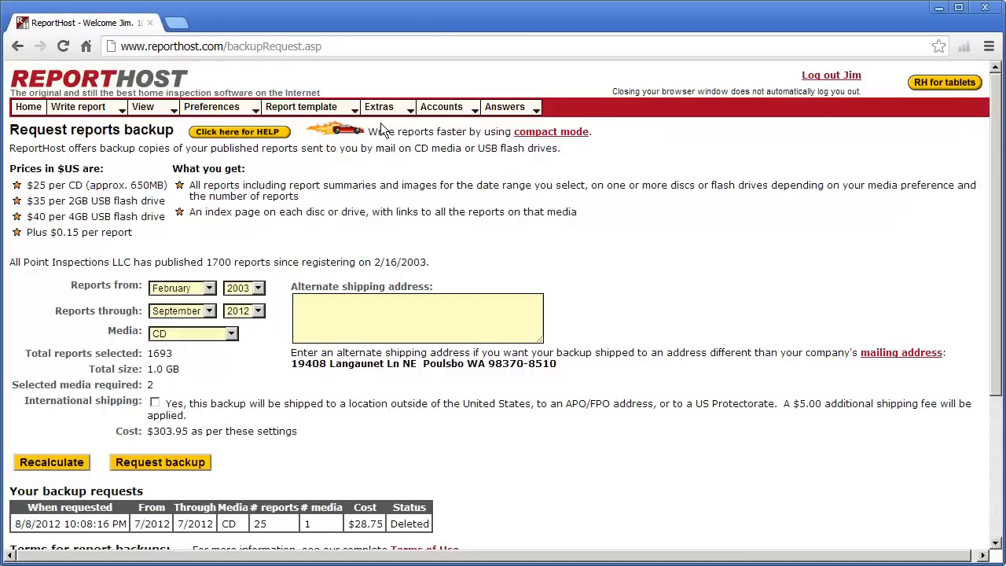
left_click(379, 106)
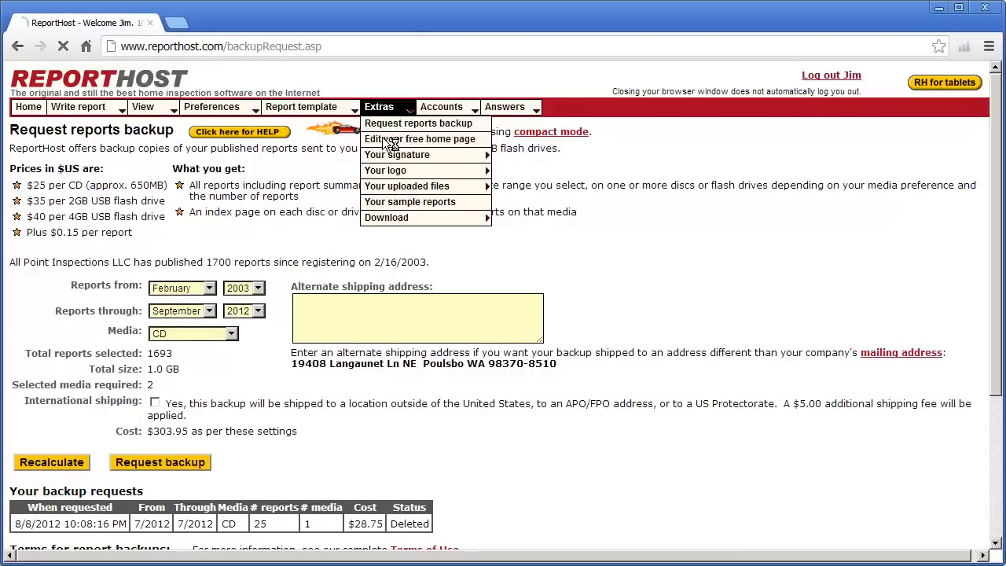
left_click(419, 138)
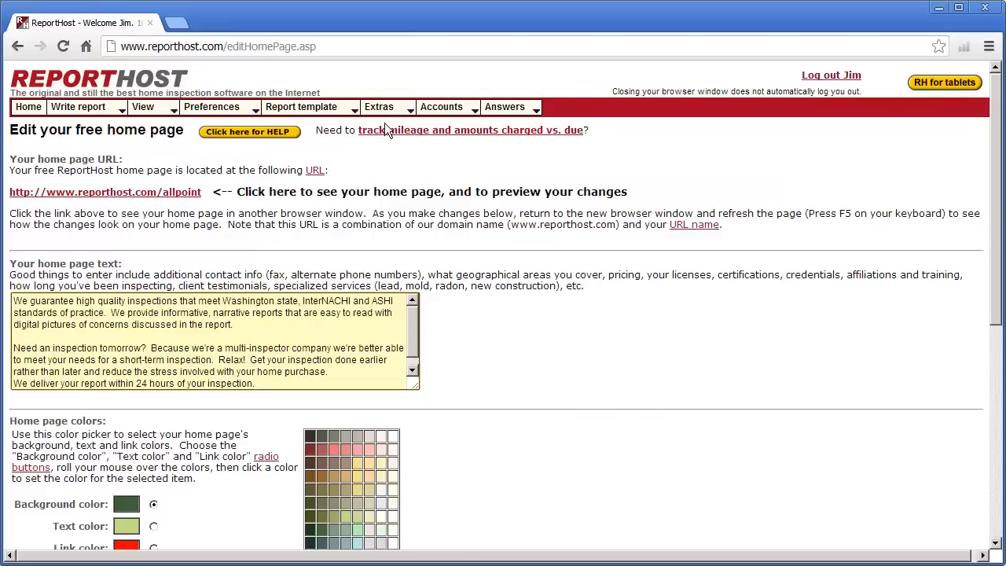
Step: View Your sample reports, then reach the ReportHost Image Manager download page
left_click(379, 106)
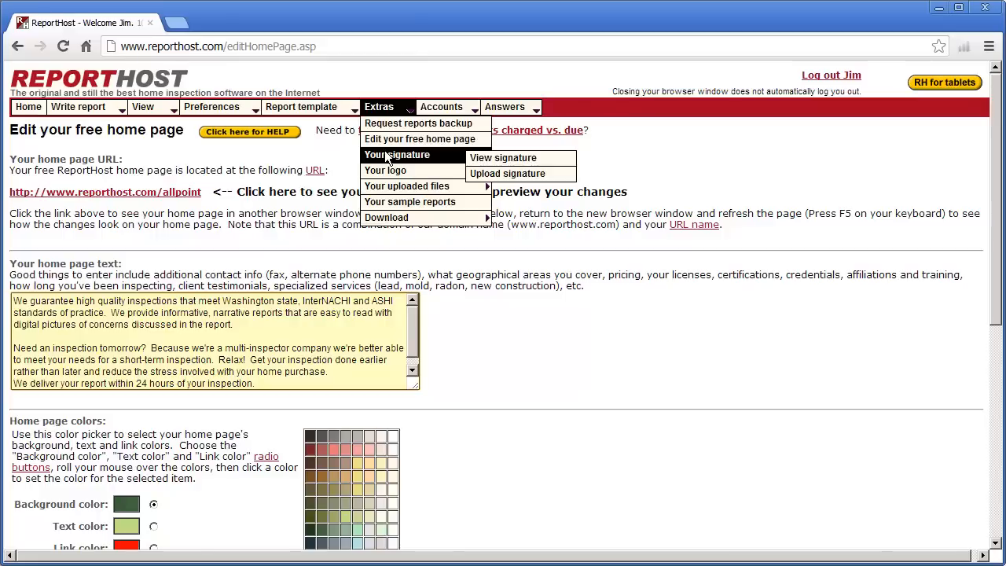
mouse_move(385, 169)
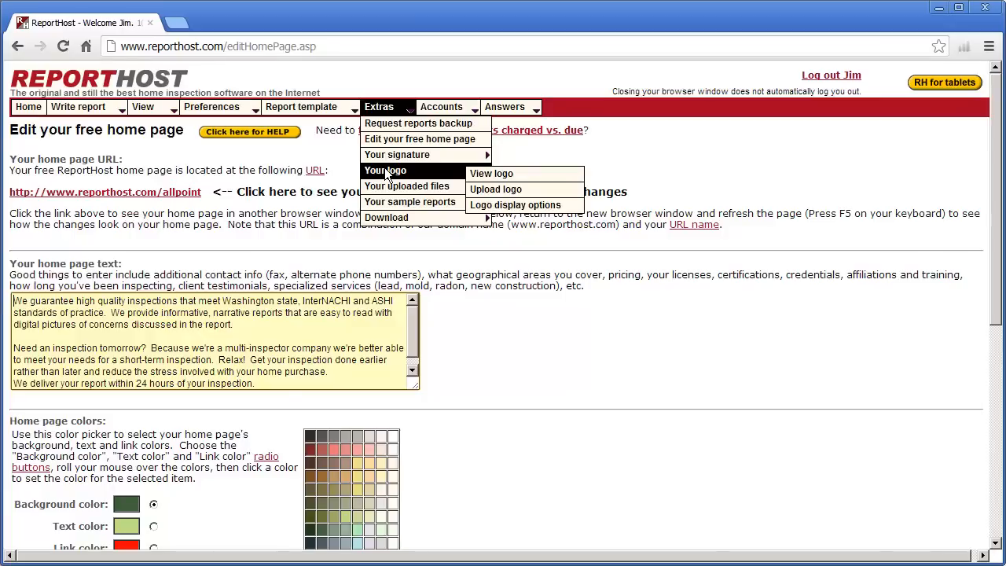
mouse_move(405, 186)
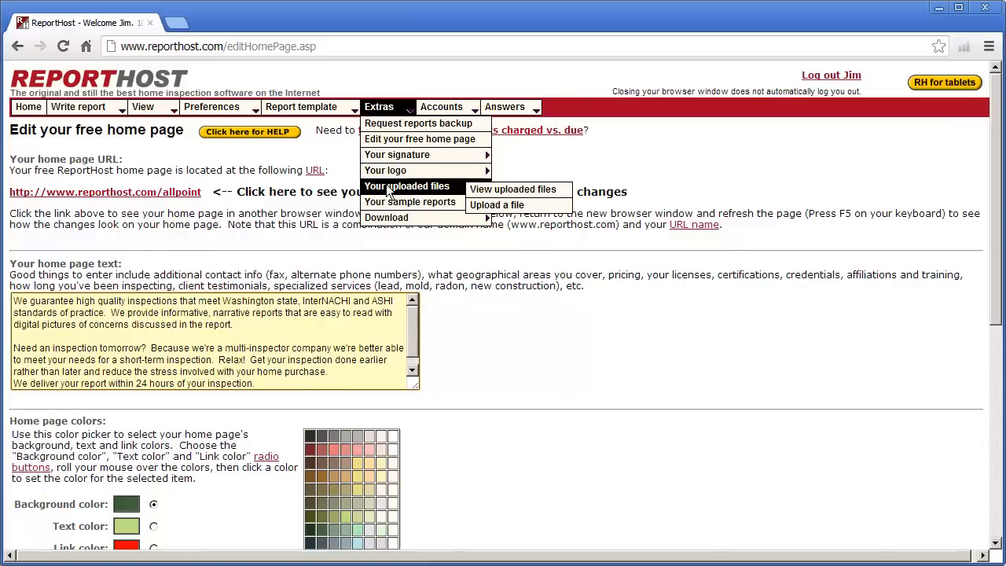
mouse_move(408, 201)
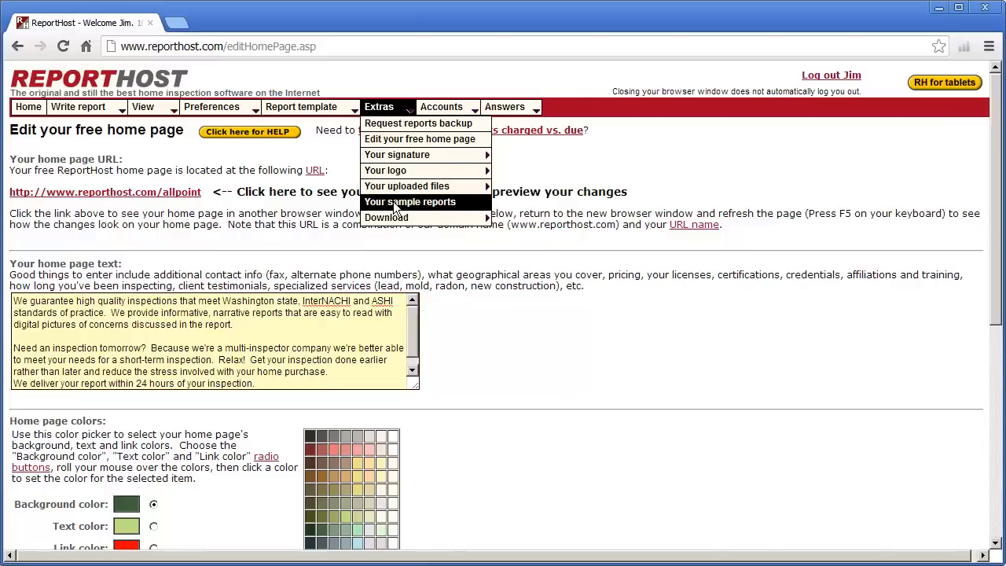
left_click(409, 202)
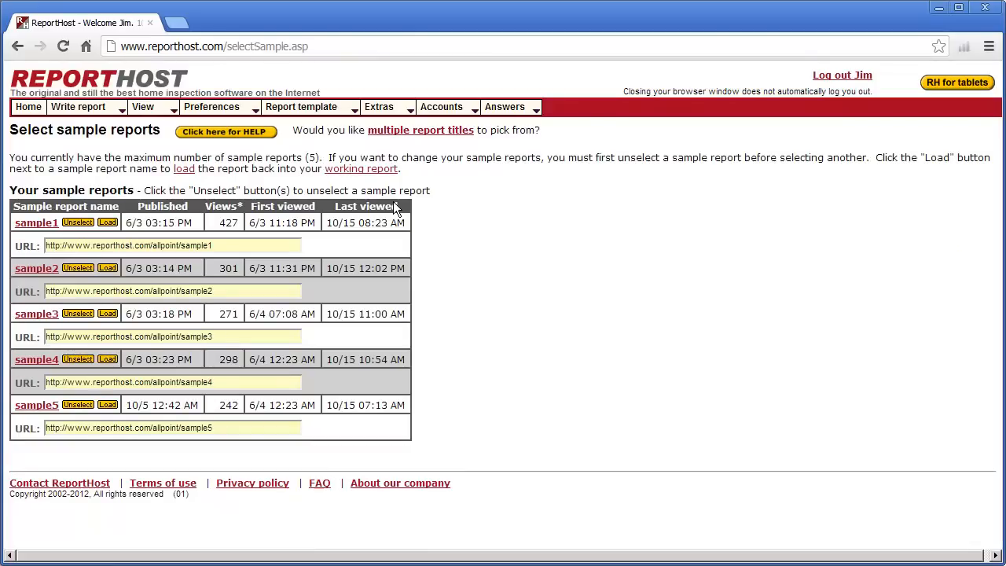
left_click(379, 107)
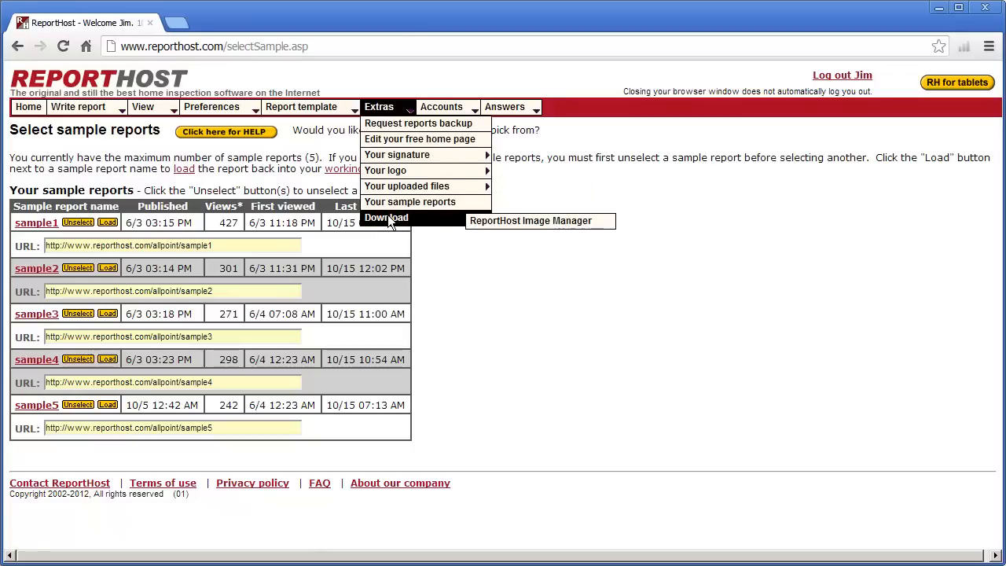
left_click(529, 220)
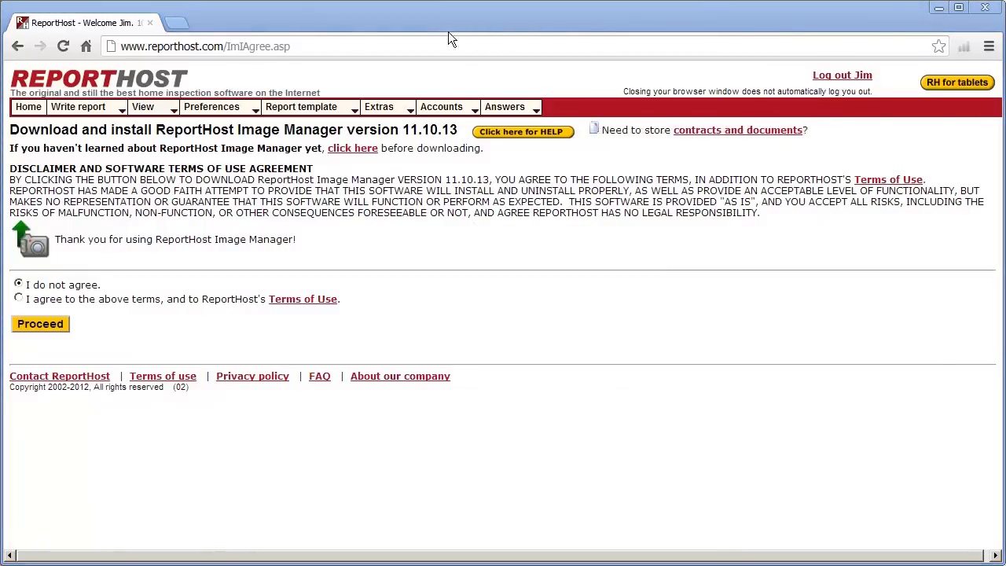
Step: Visit Manage user accounts, Edit your company account, then Edit your user account
left_click(441, 107)
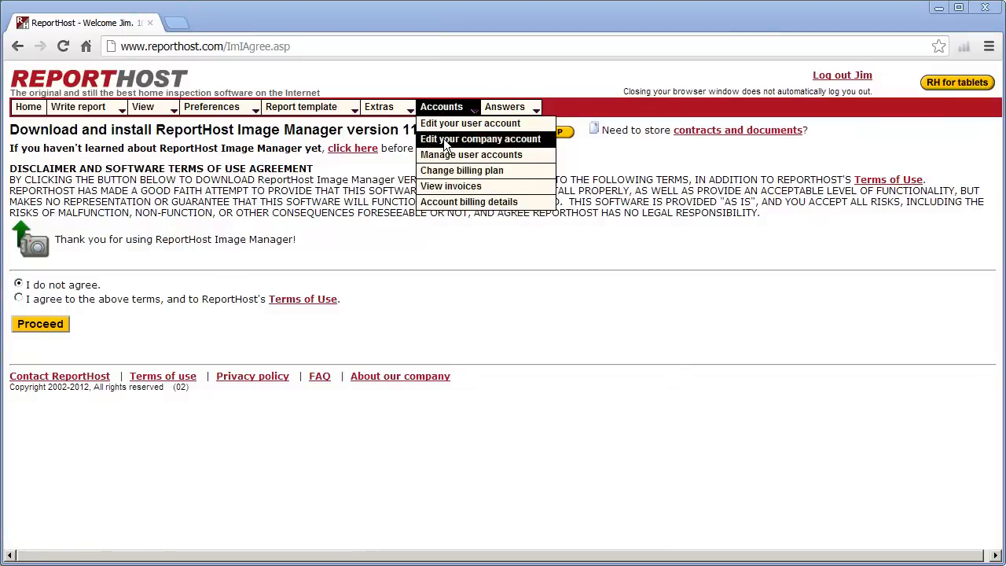
mouse_move(470, 123)
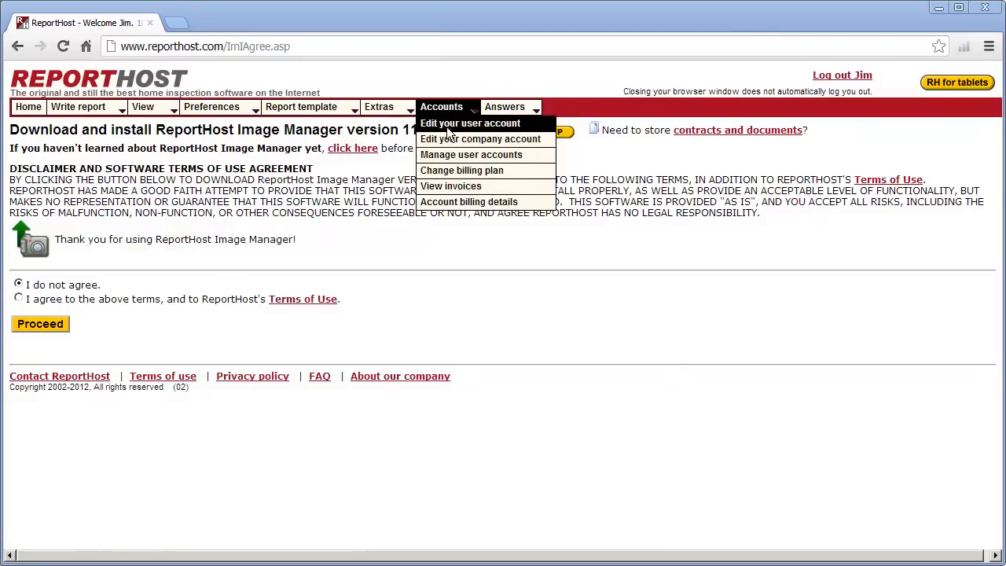
left_click(472, 154)
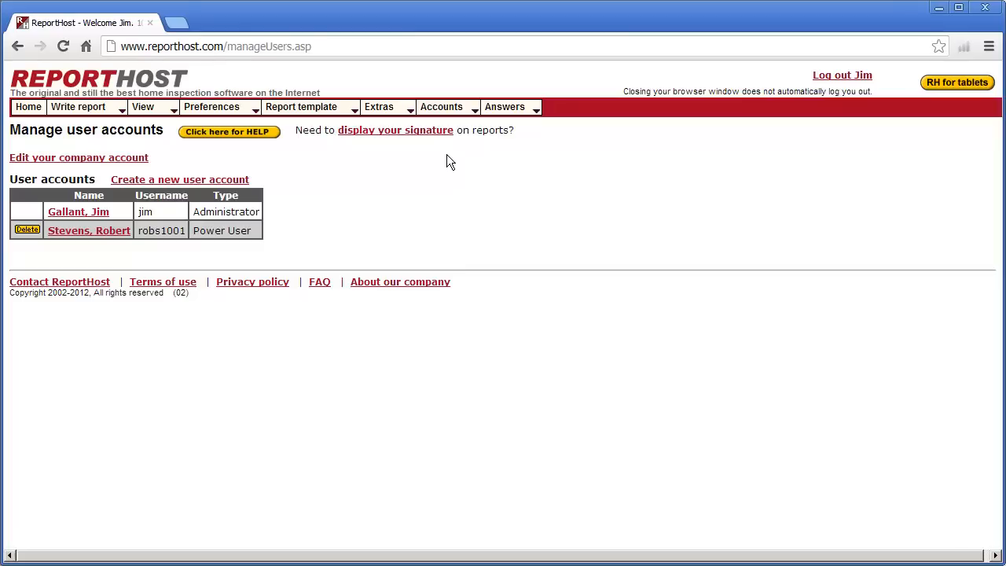
left_click(441, 107)
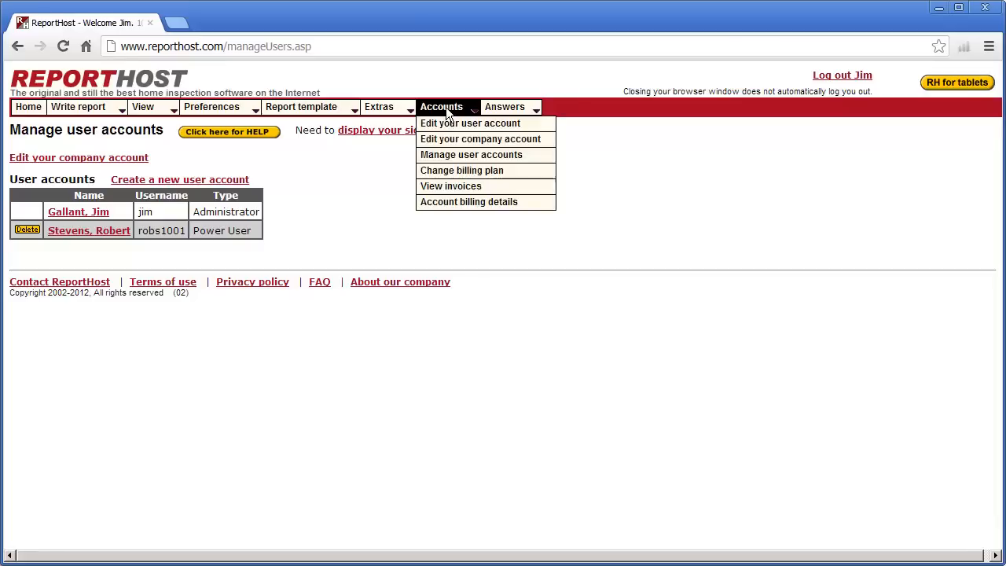
left_click(481, 138)
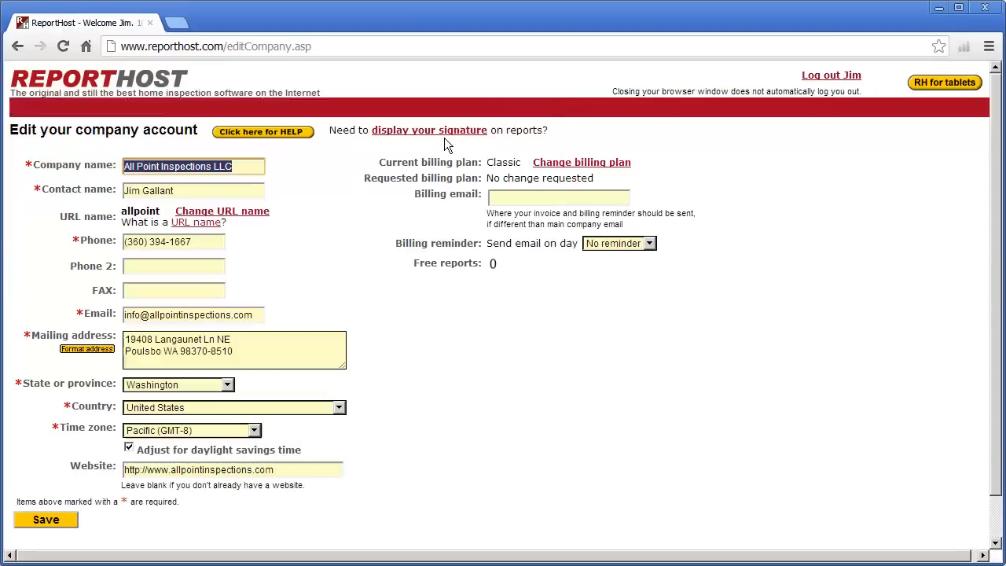
left_click(440, 107)
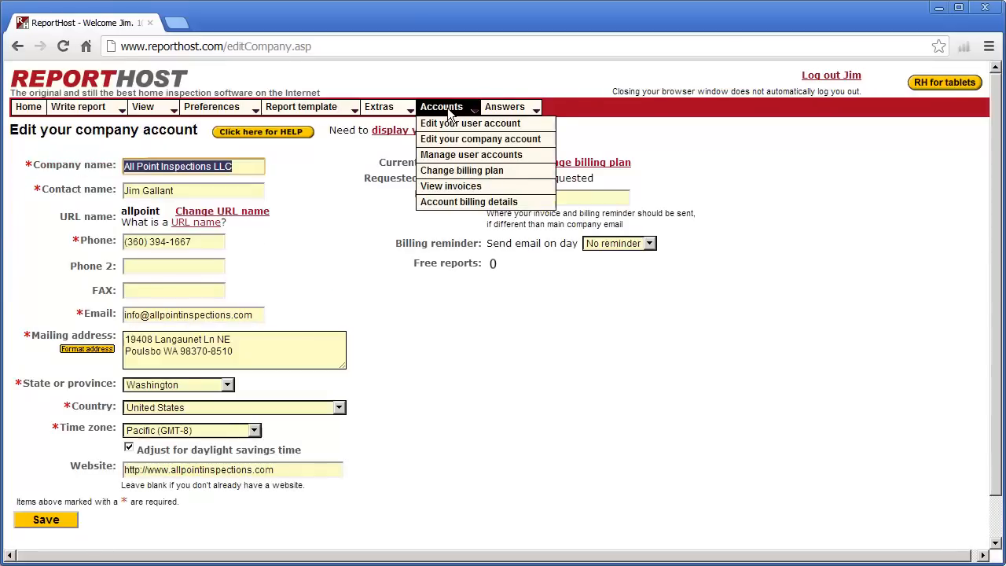
left_click(470, 122)
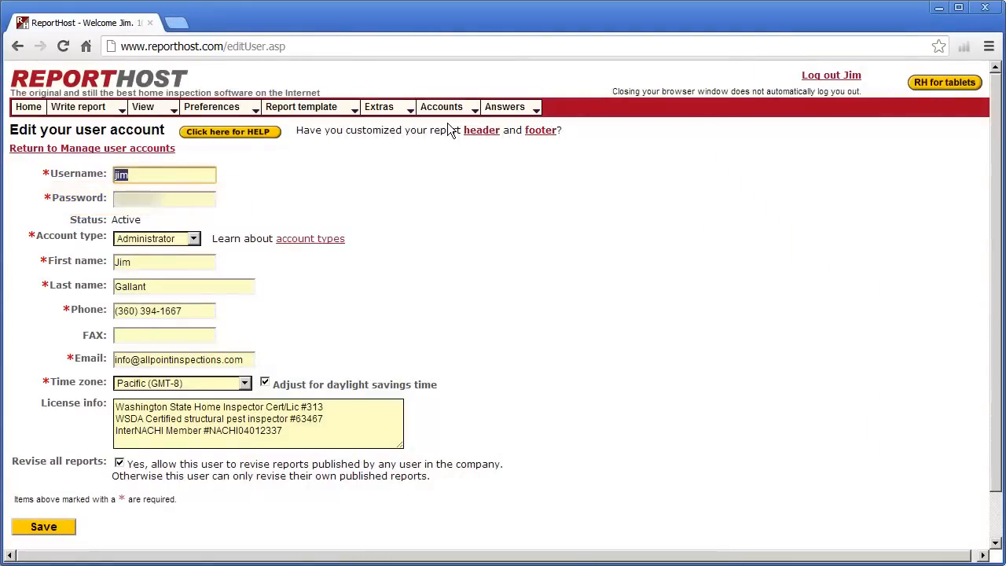
Step: Review Change billing plan and the Sep 2012 invoice, then Account billing details
left_click(440, 107)
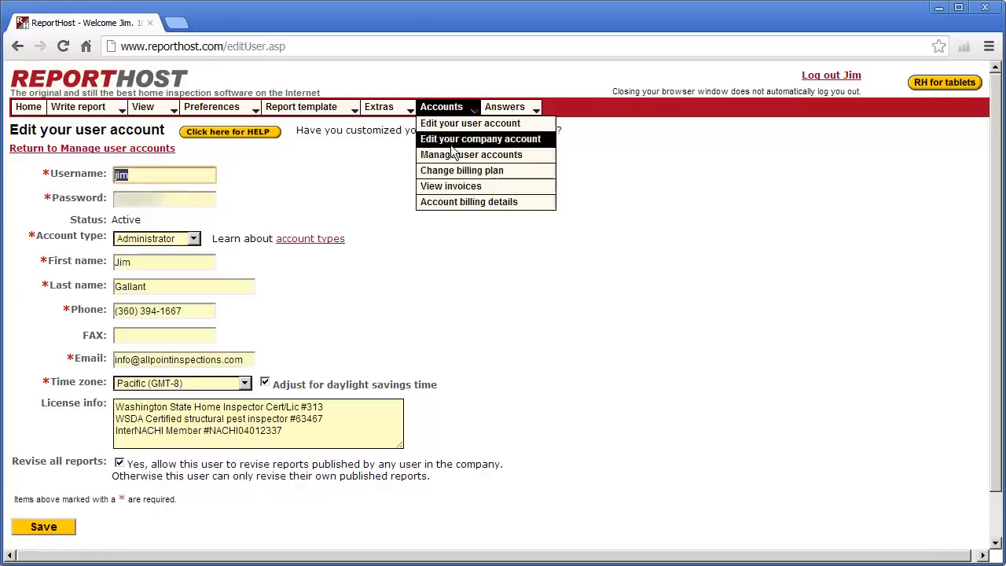
left_click(462, 170)
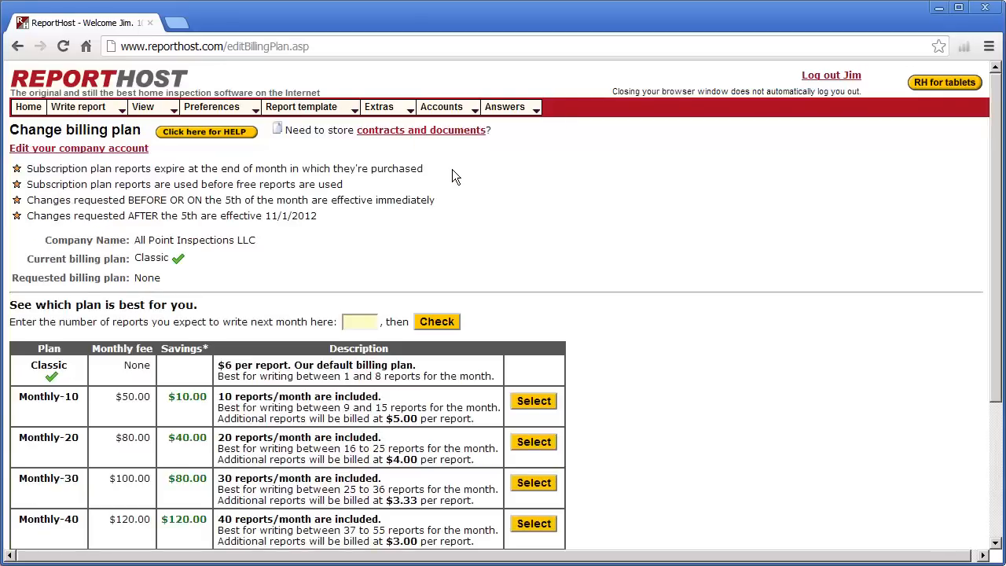
mouse_move(459, 130)
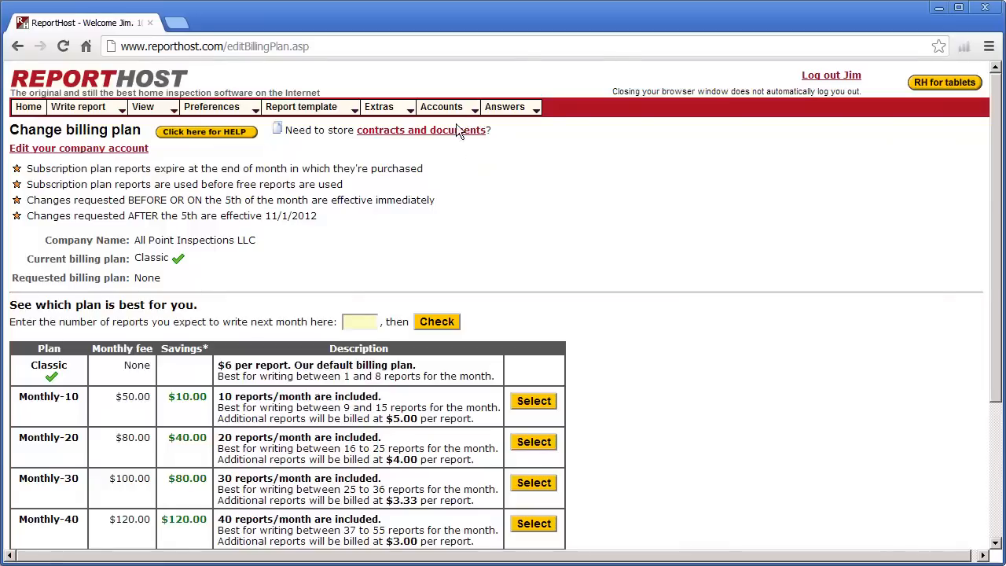
left_click(441, 107)
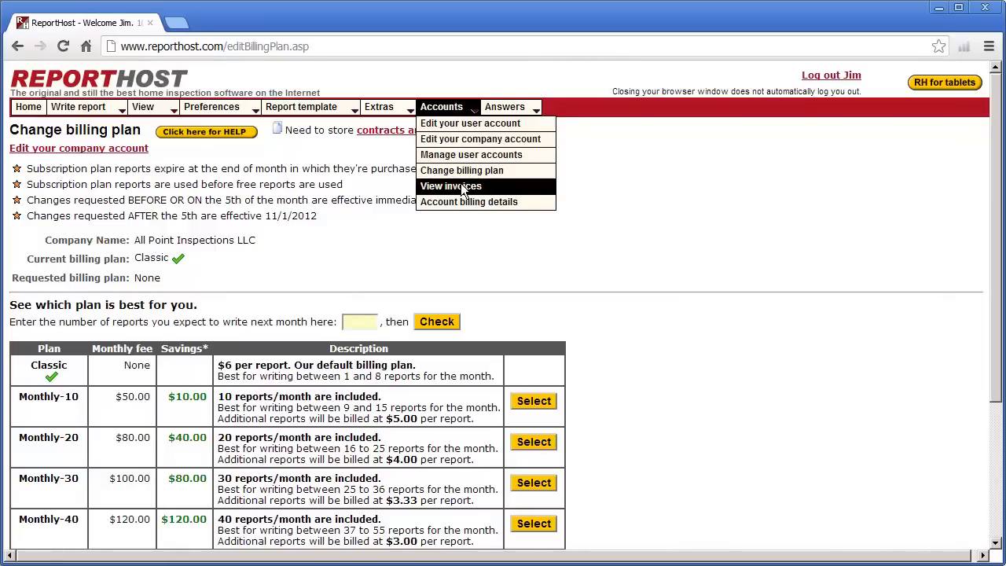
left_click(450, 185)
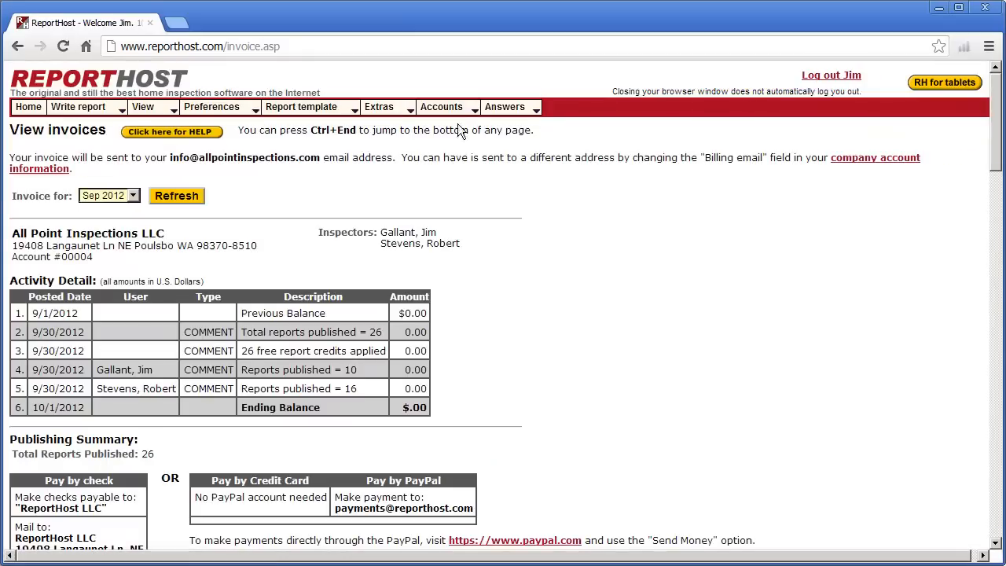
left_click(440, 107)
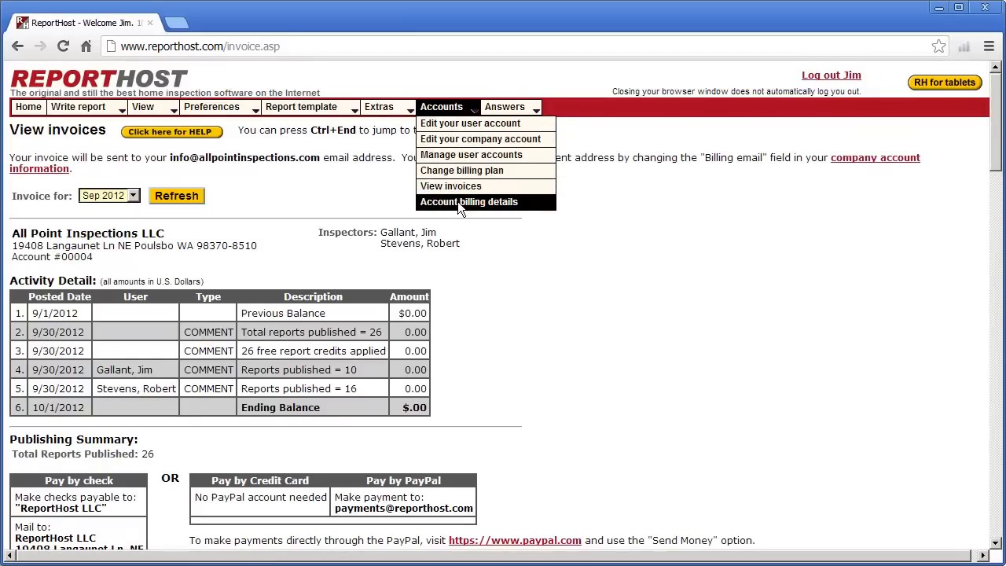
left_click(469, 201)
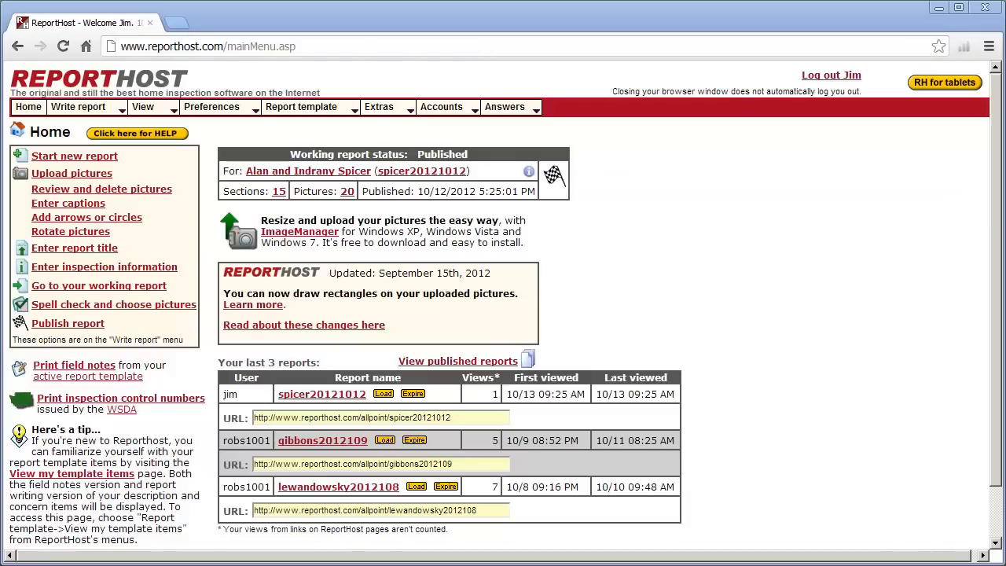
mouse_move(12, 195)
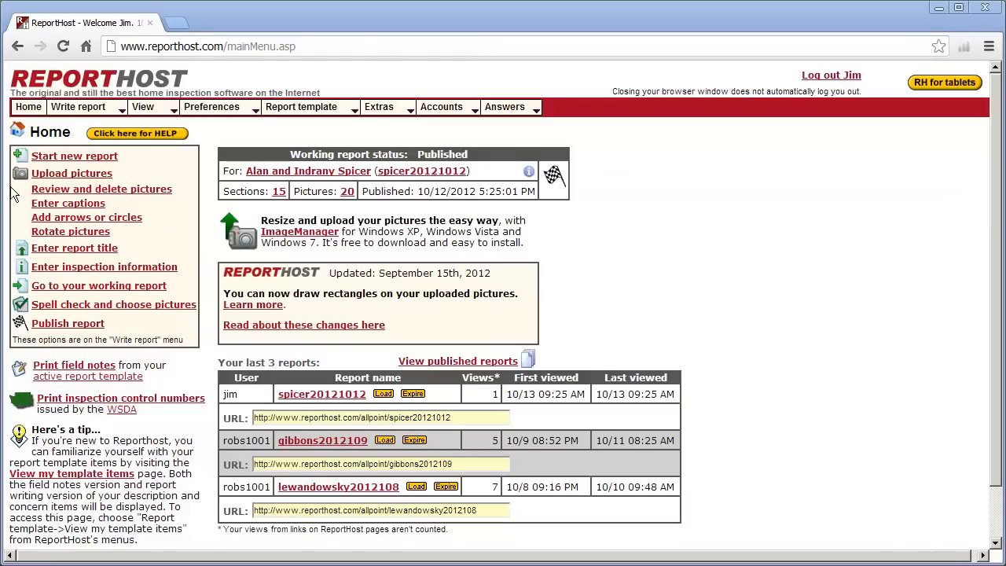
left_click(138, 132)
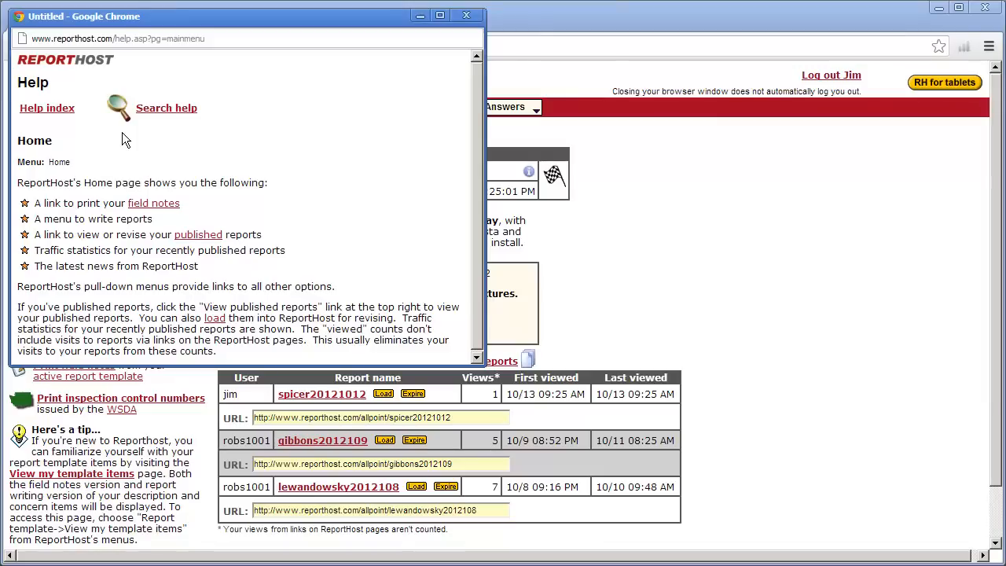
left_click(47, 107)
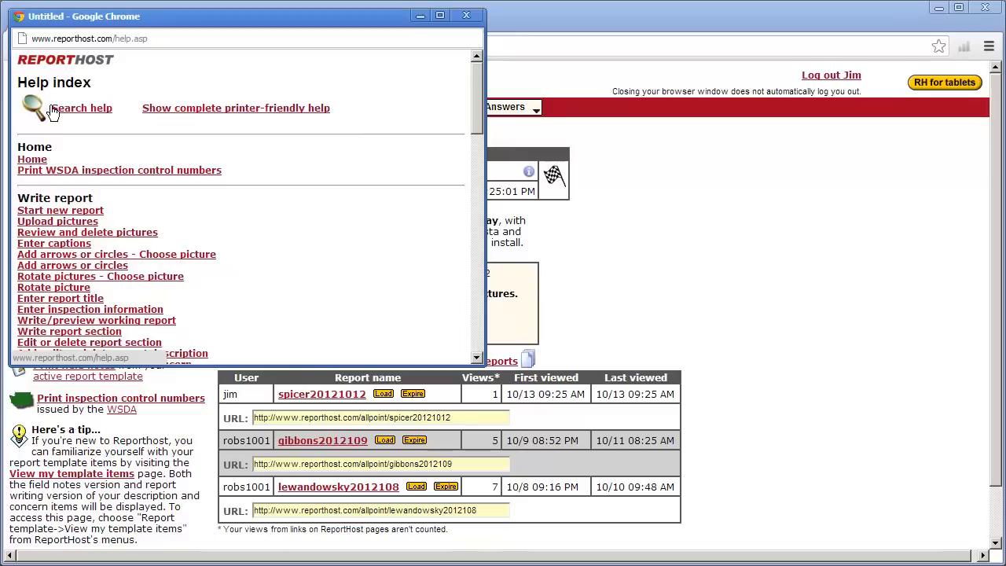
mouse_move(53, 113)
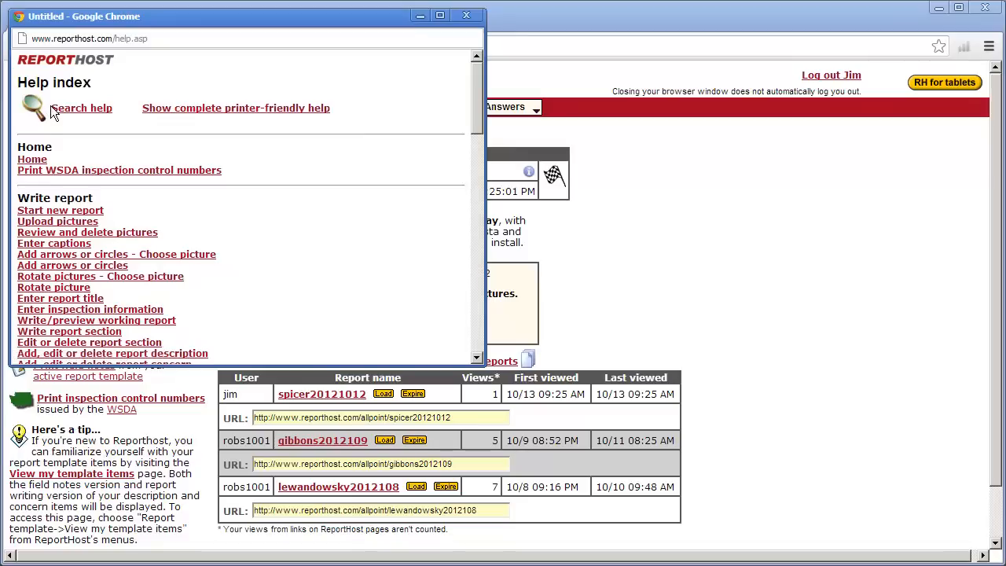
mouse_move(81, 107)
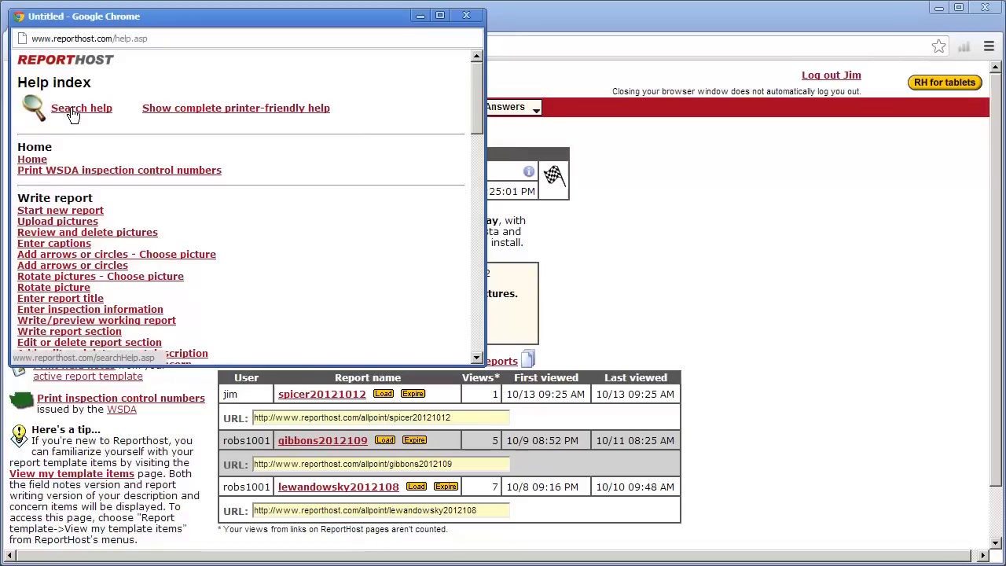
left_click(82, 107)
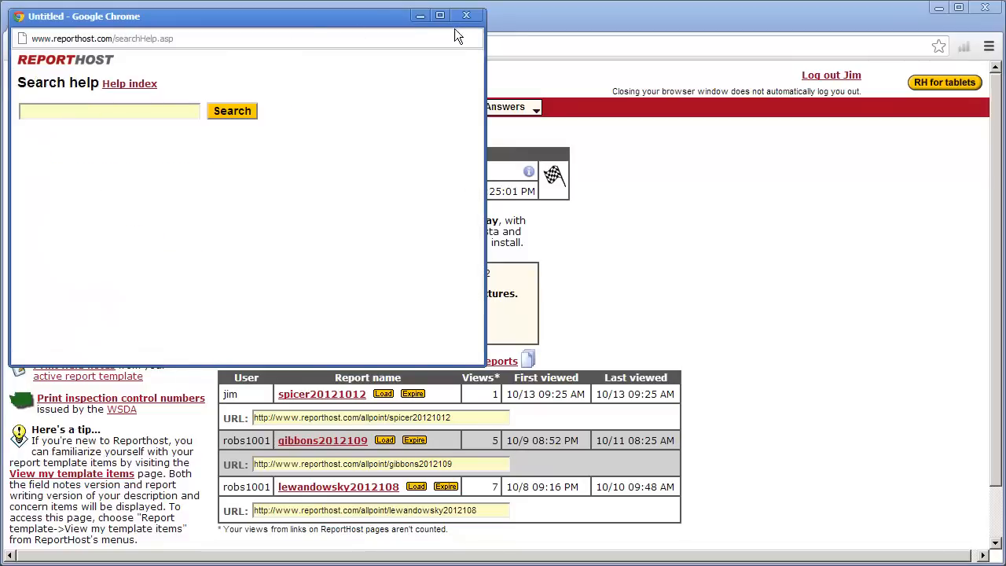
left_click(465, 16)
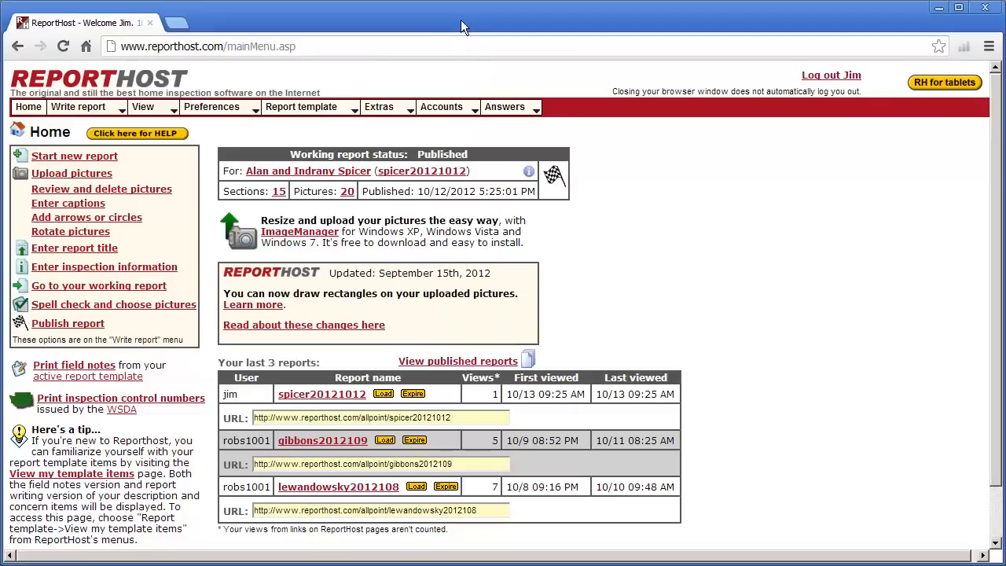
Step: Read the What's new page, then look through the Tutorials page
left_click(504, 107)
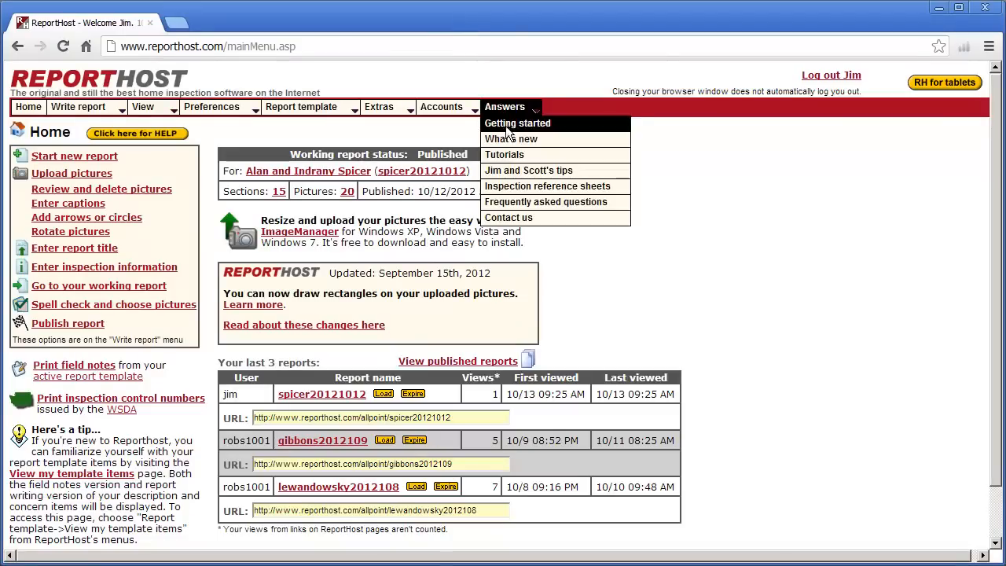
left_click(511, 138)
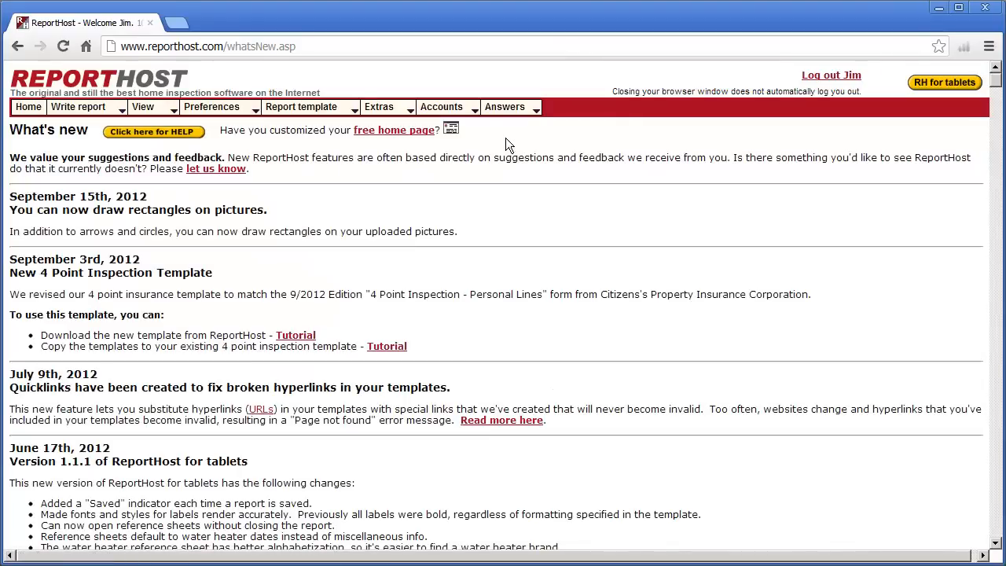
left_click(506, 107)
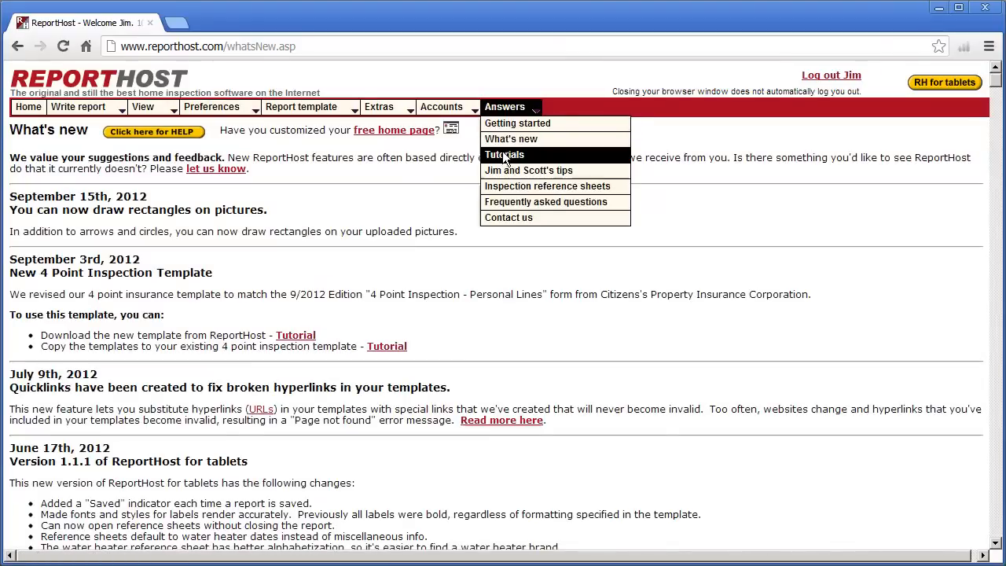
left_click(504, 154)
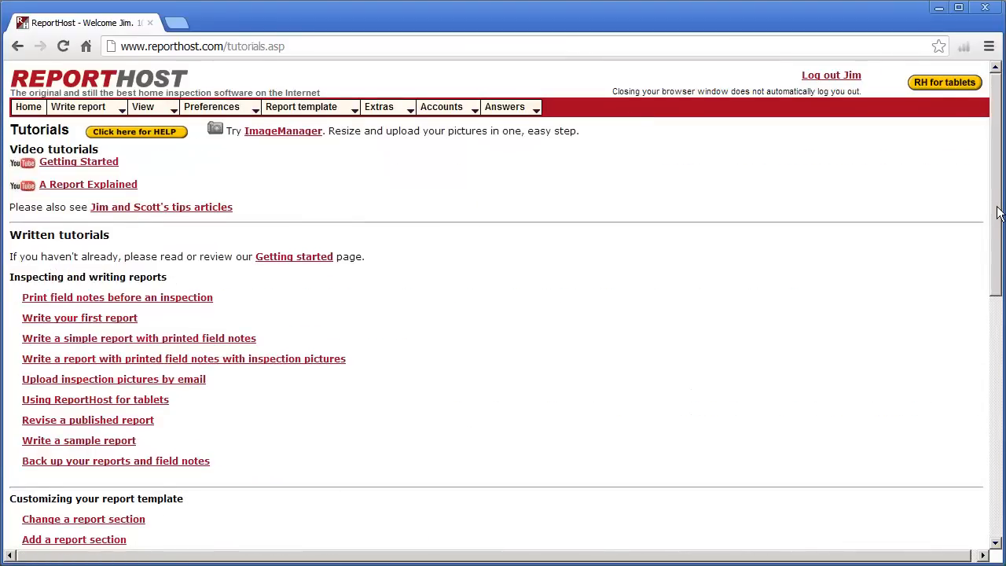
scroll("down", 3)
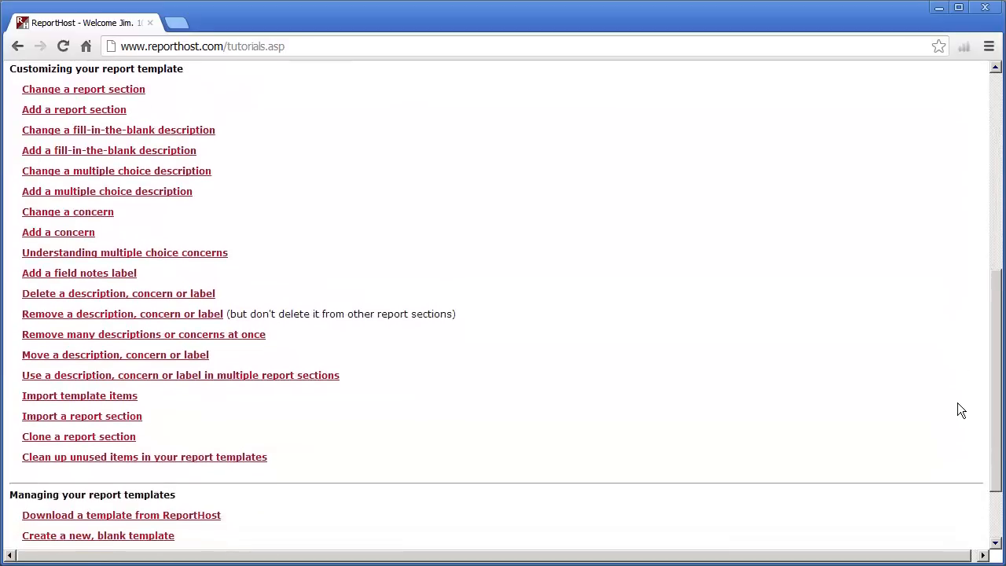
scroll("up", 3)
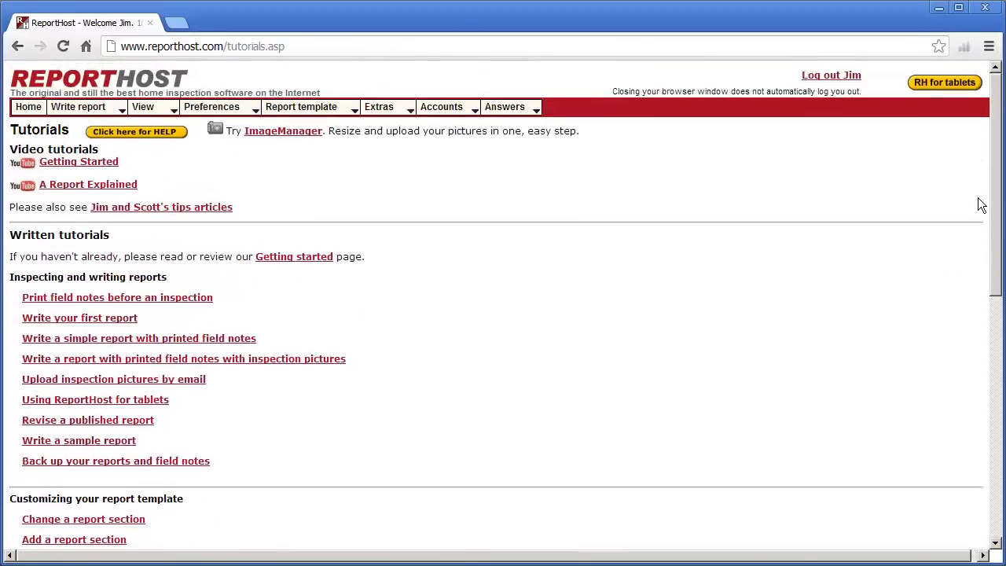
Step: Visit Jim and Scott's tips, then the Frequently asked questions page
left_click(160, 207)
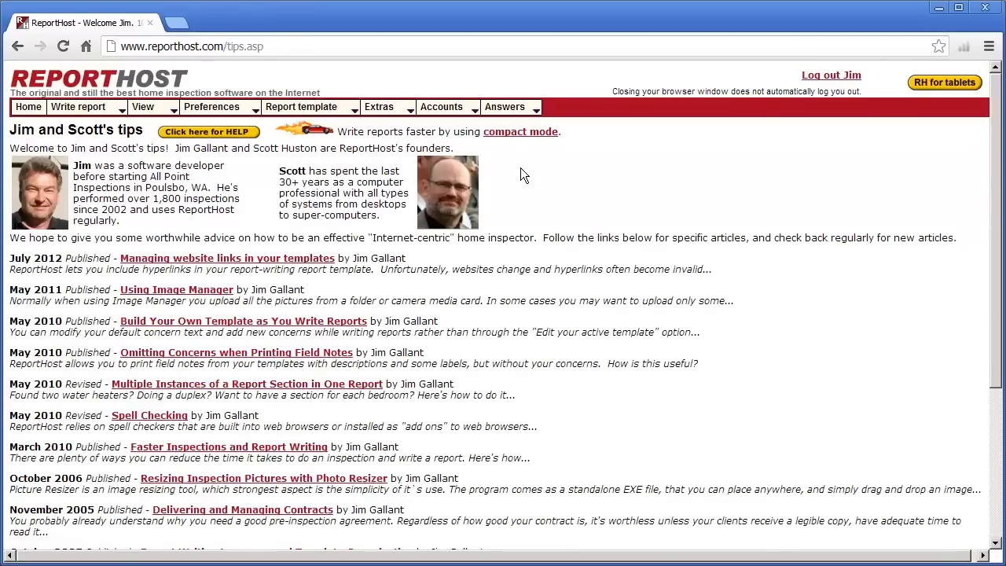
left_click(504, 107)
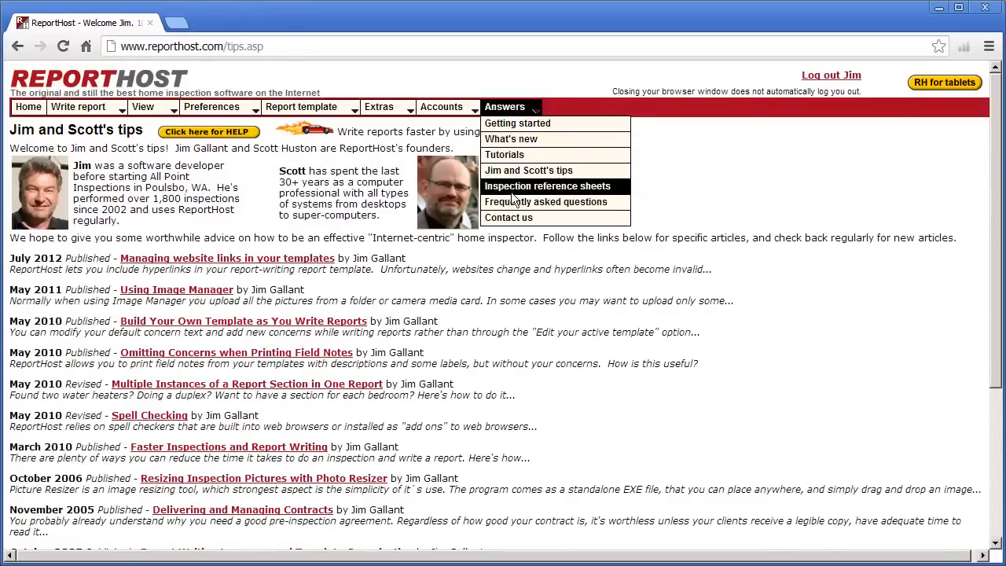
left_click(547, 201)
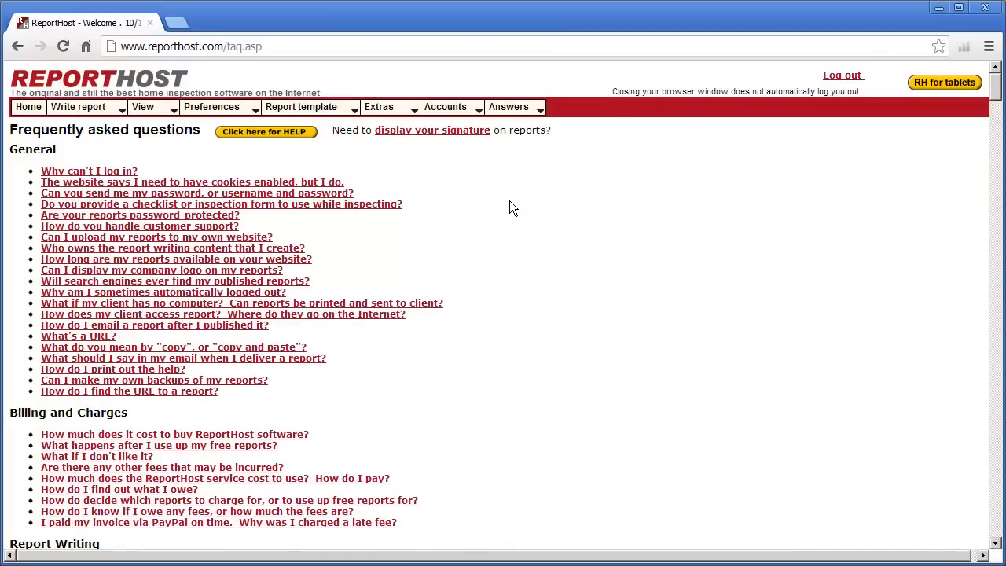